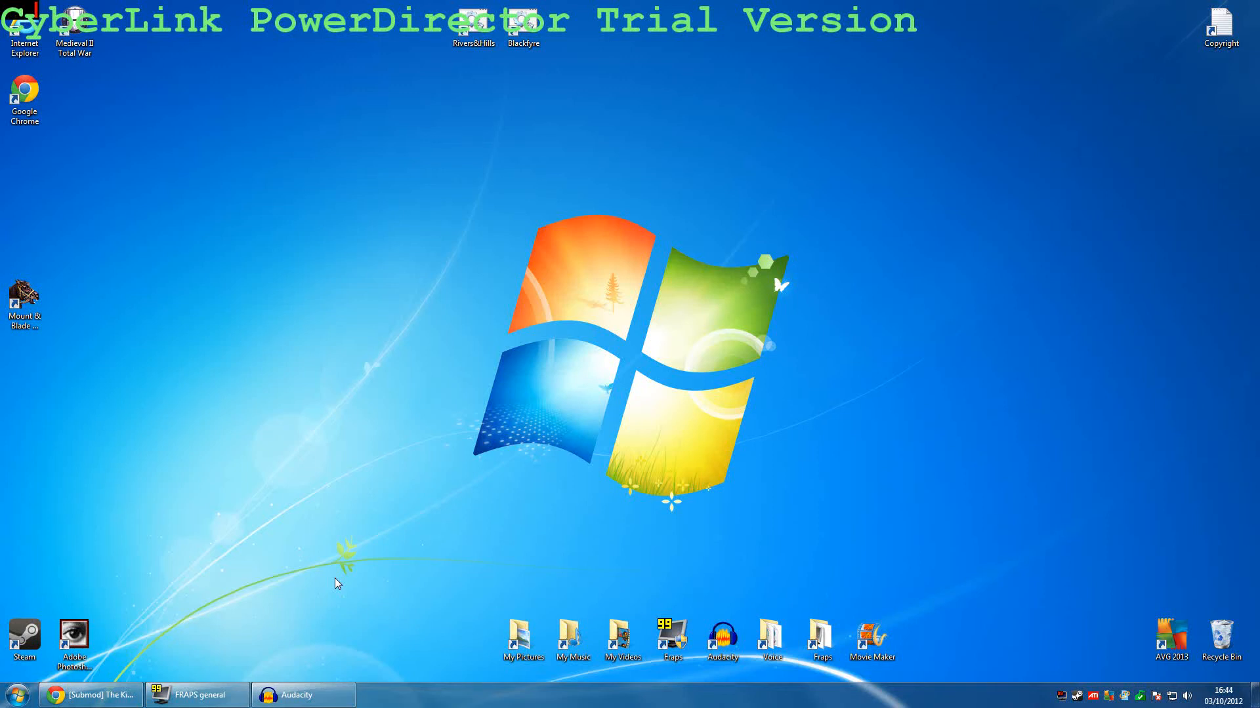
pyautogui.moveTo(416, 455)
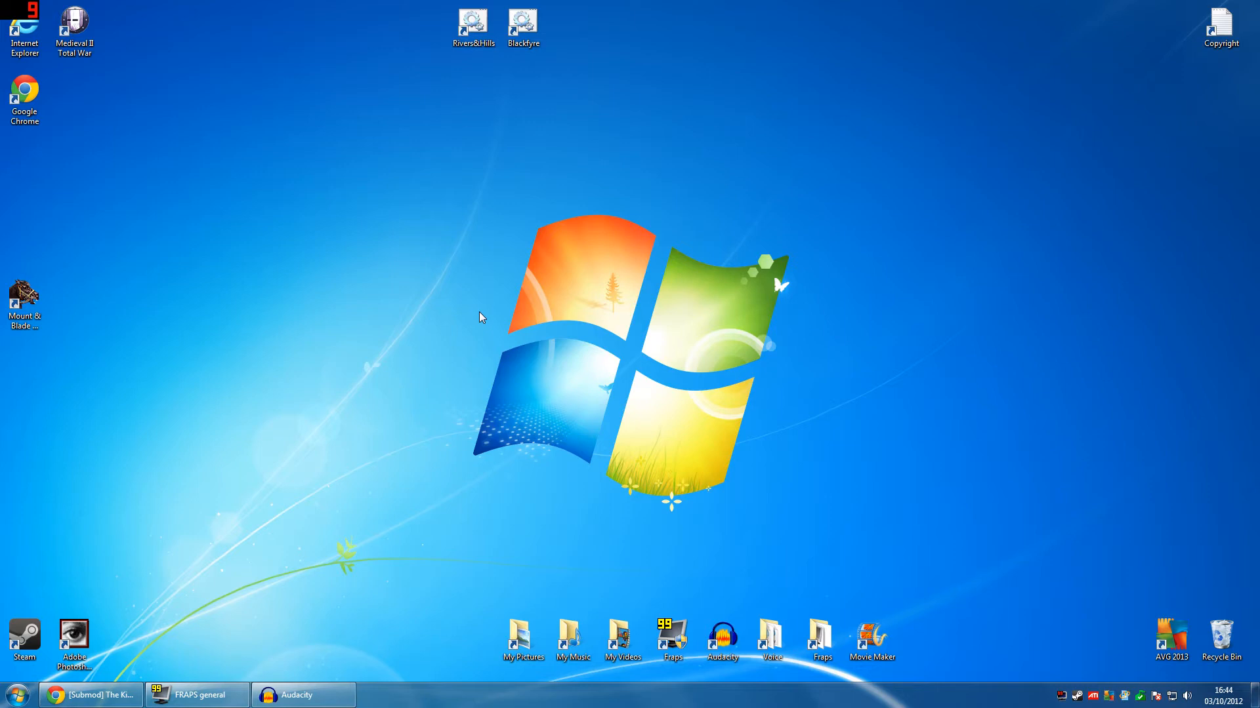
pyautogui.moveTo(244, 558)
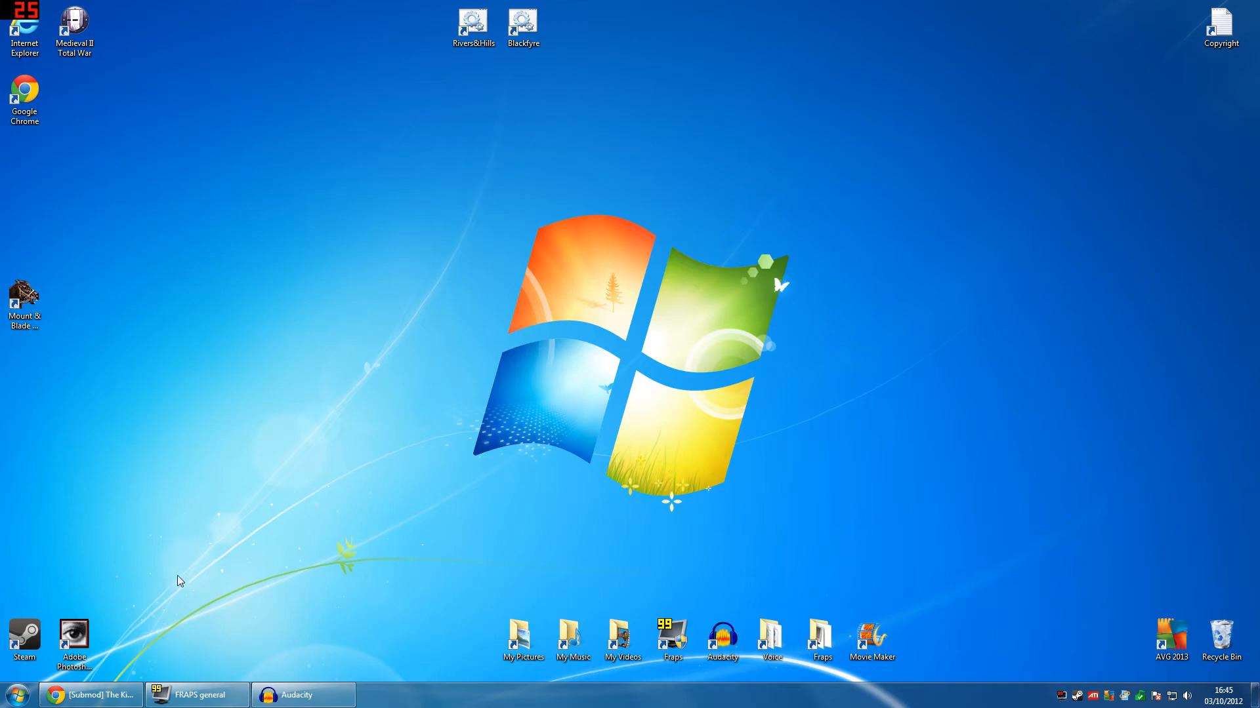
# Bring Chrome forward on the 7-Zip website showing its 9.20 Windows download links.
pyautogui.click(90, 695)
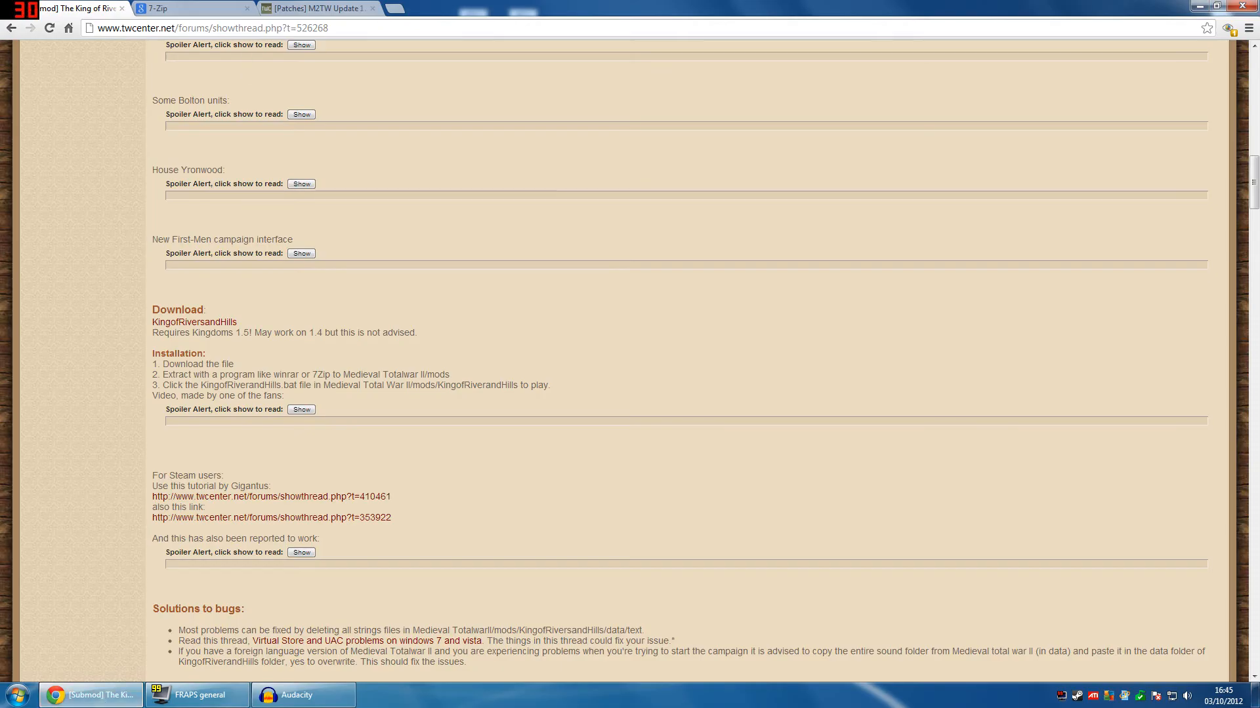
pyautogui.click(193, 8)
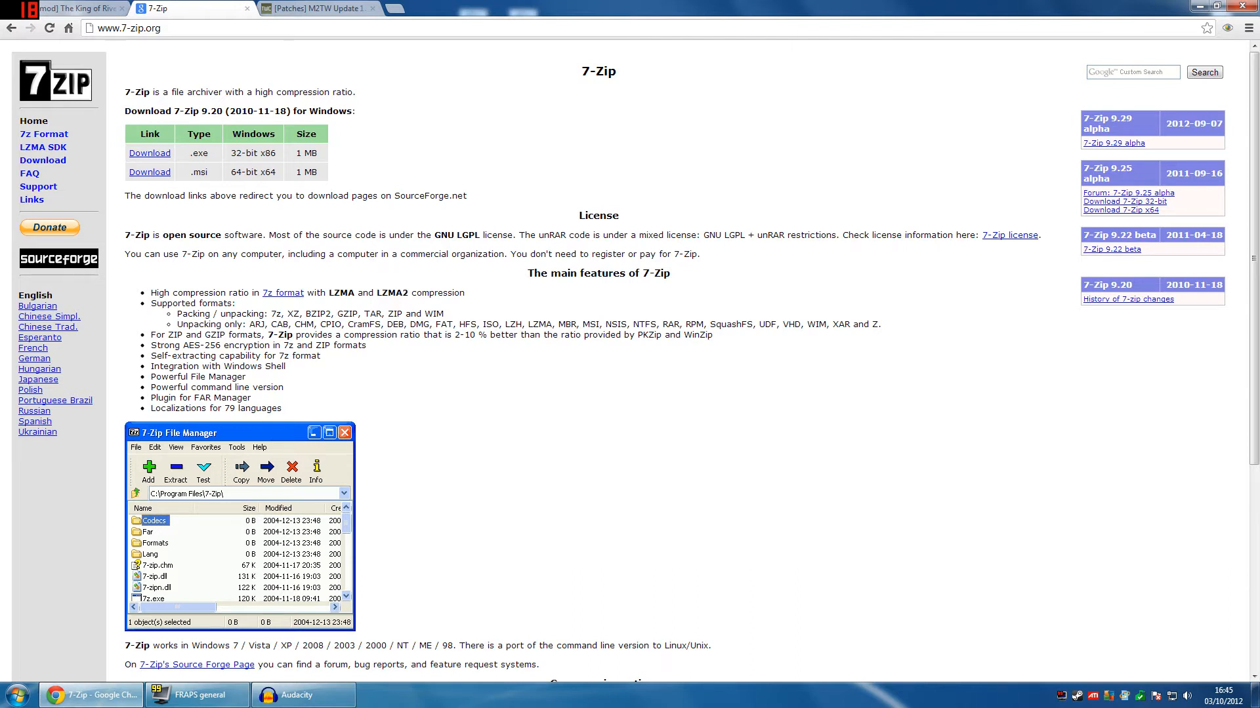
pyautogui.moveTo(213, 85)
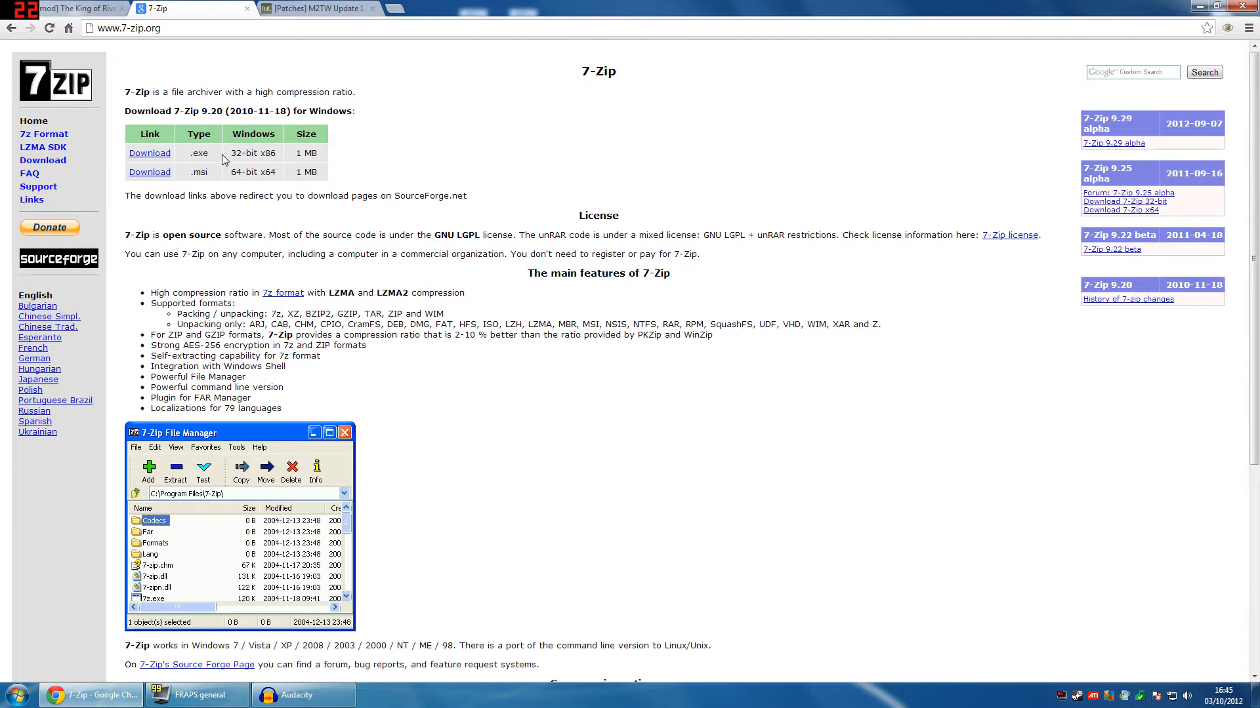
pyautogui.moveTo(253, 132)
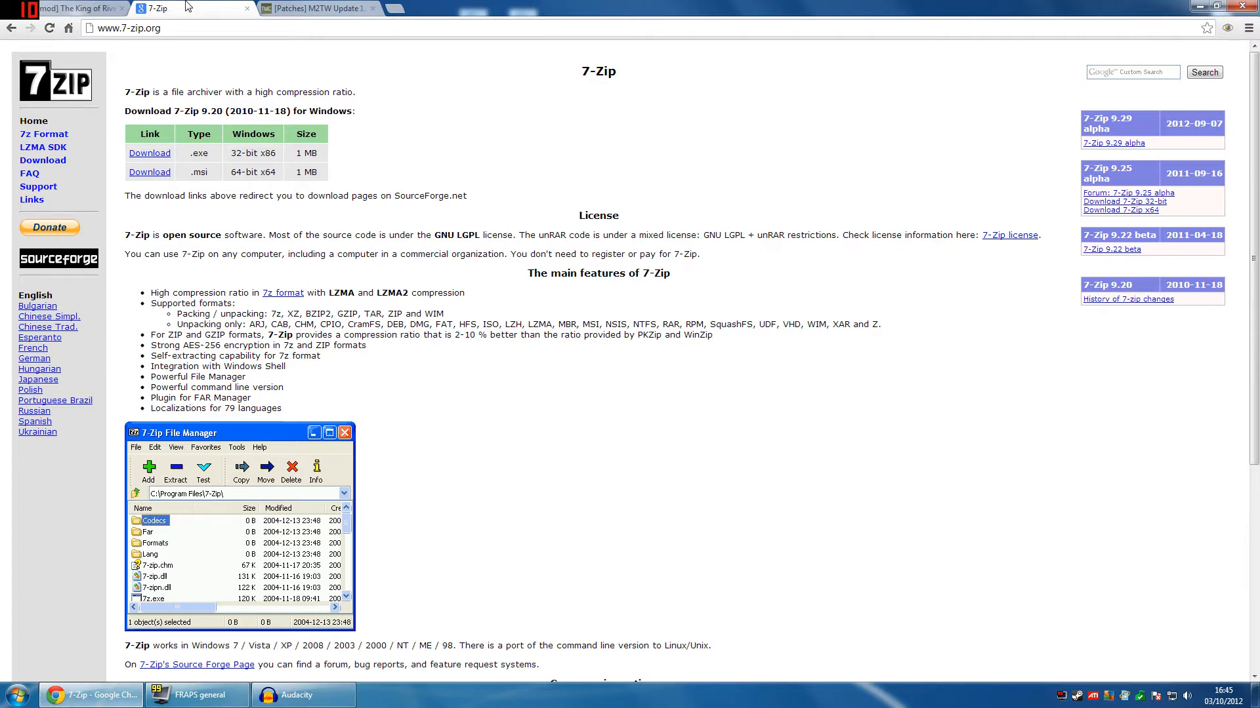
# Go back to the King of Rivers and Hills thread's Download and Installation section.
pyautogui.click(69, 8)
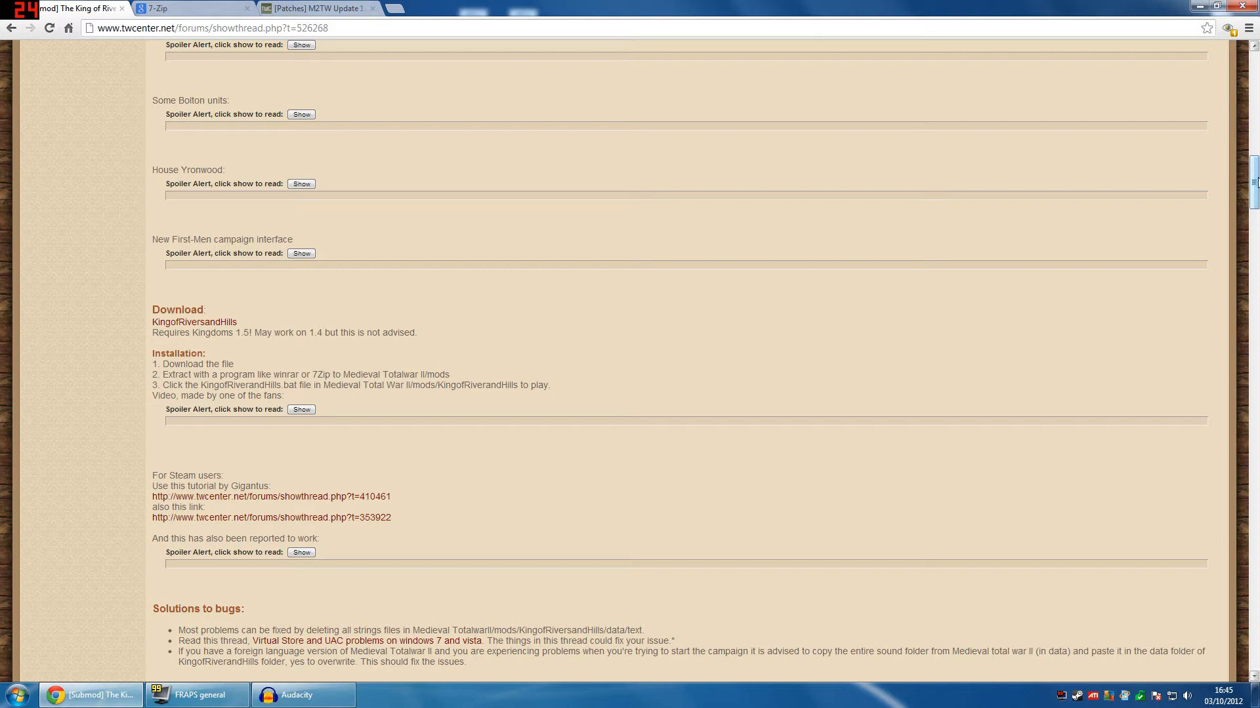
pyautogui.moveTo(228, 322)
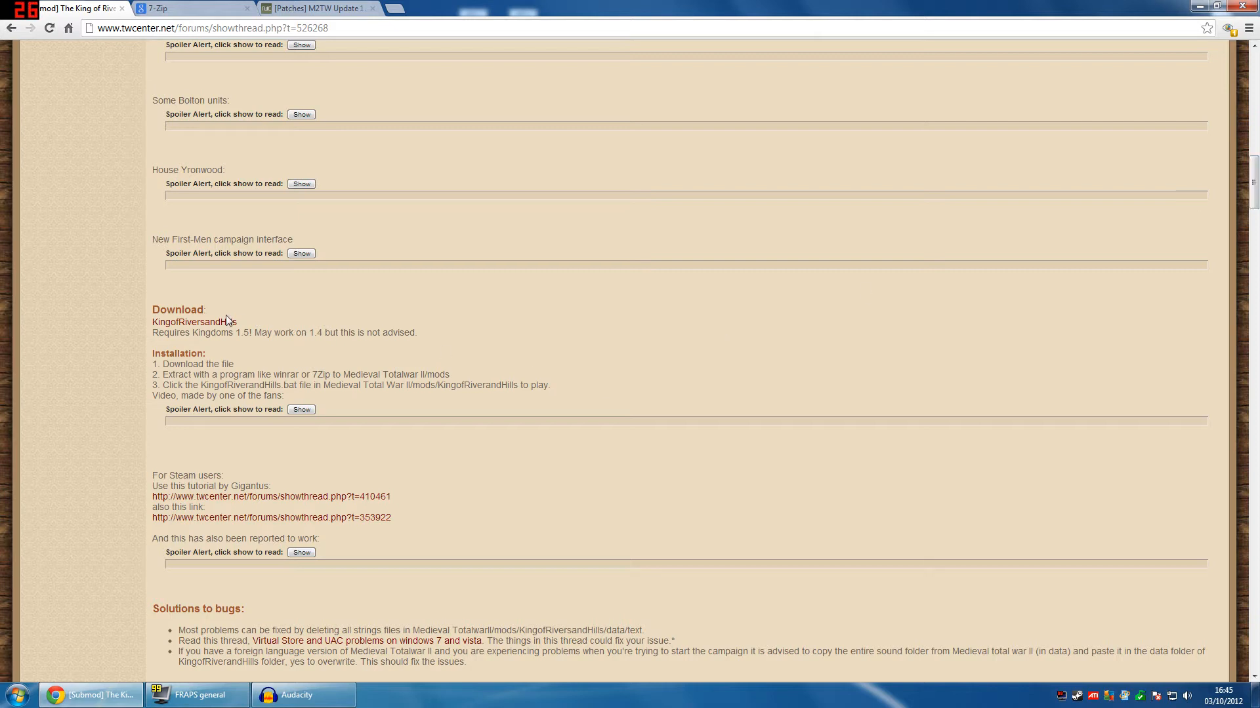
pyautogui.scroll(3)
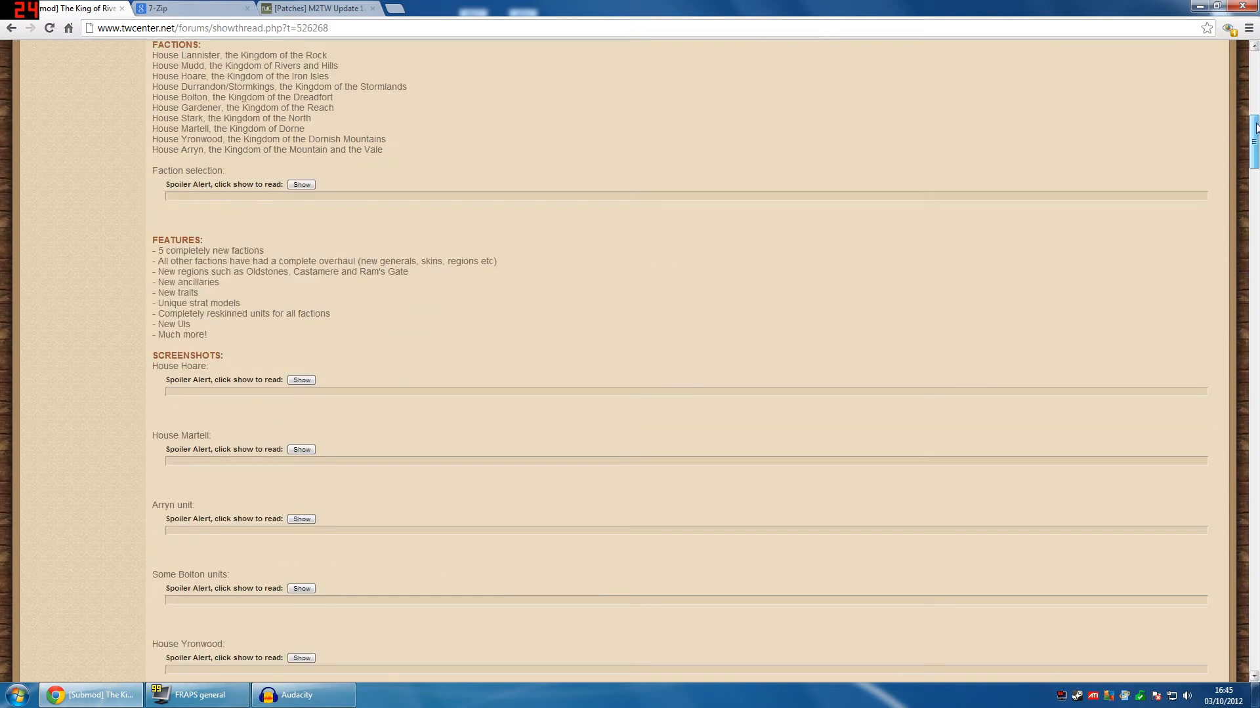
pyautogui.scroll(-3)
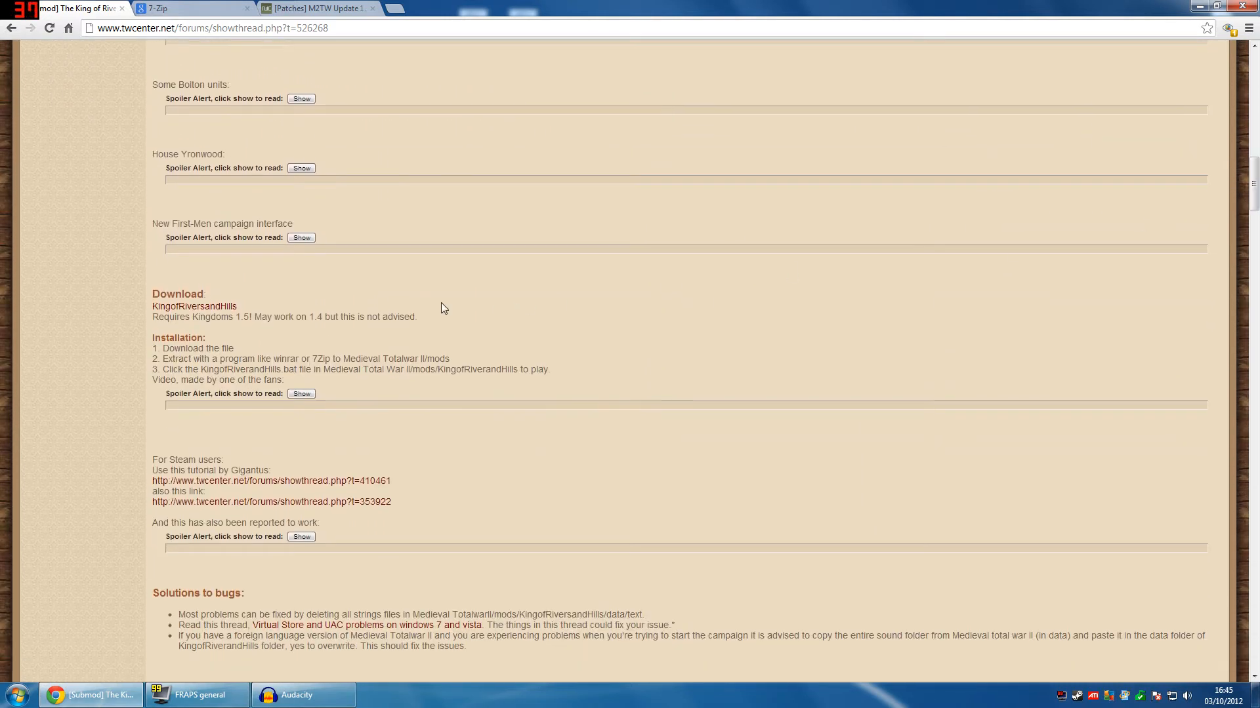
pyautogui.moveTo(194, 306)
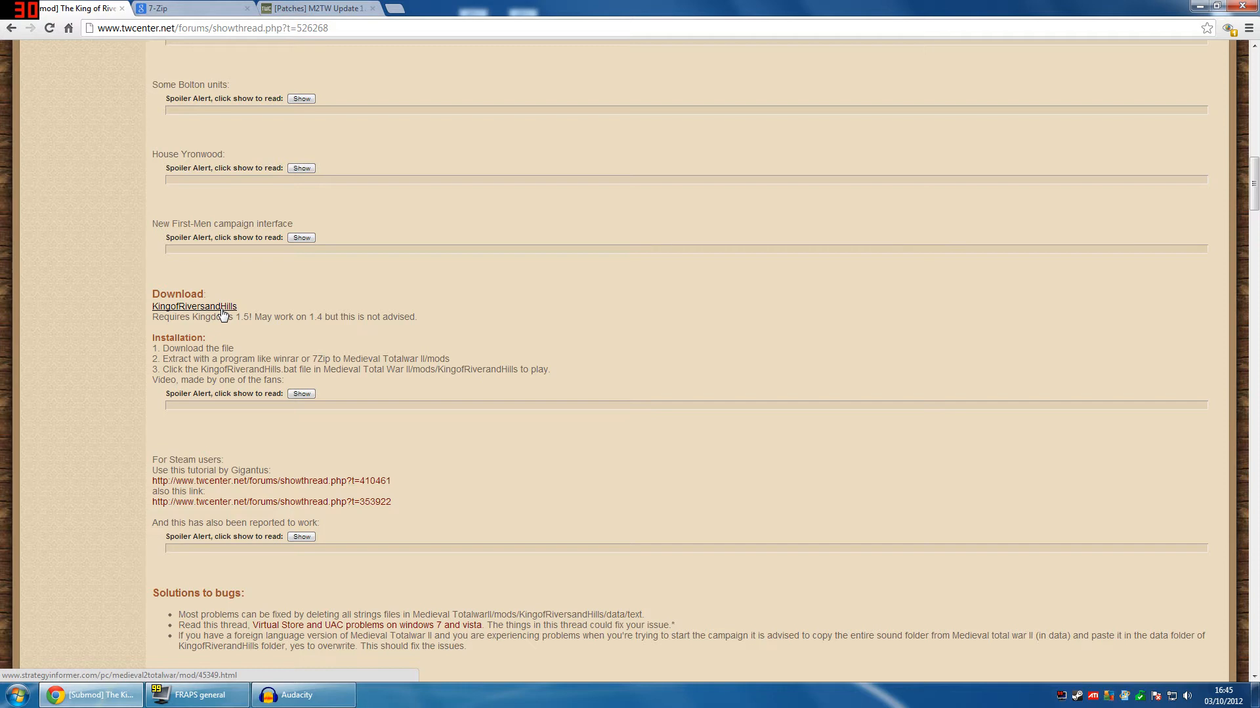
pyautogui.moveTo(237, 294)
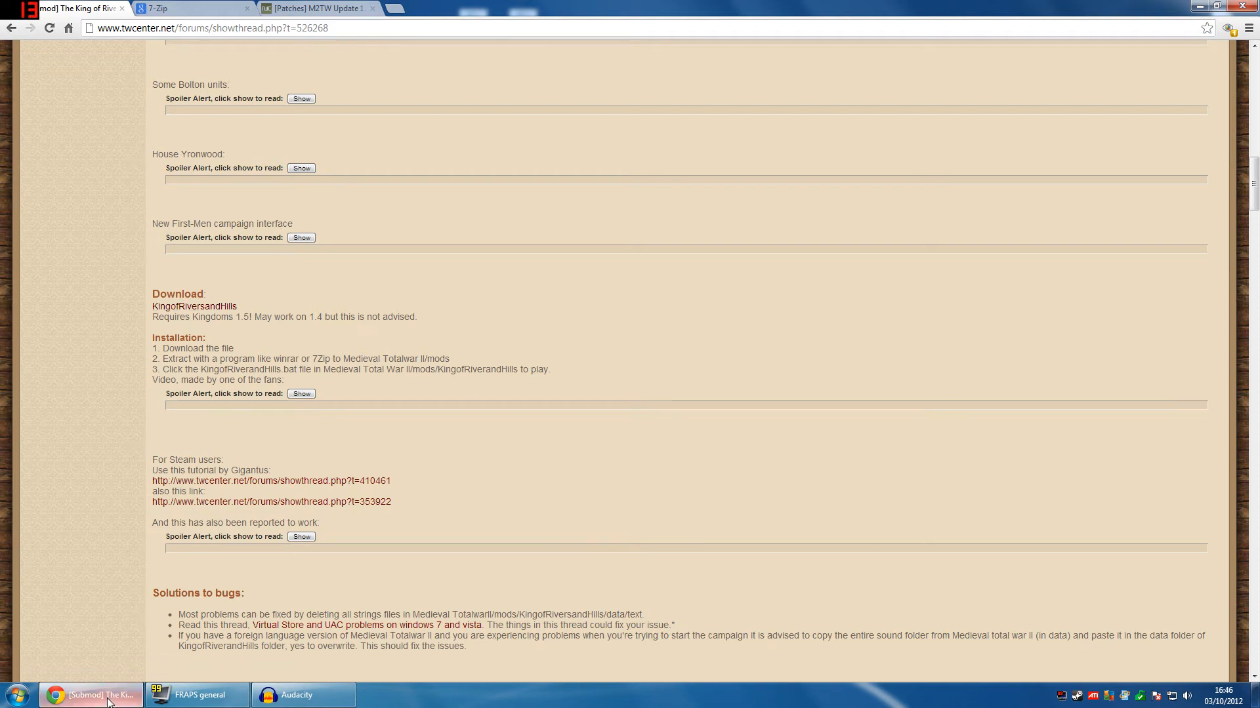
# Browse to C:\Users\<user>\Downloads and select KingofRiverandHills.rar (465 MB).
pyautogui.click(12, 695)
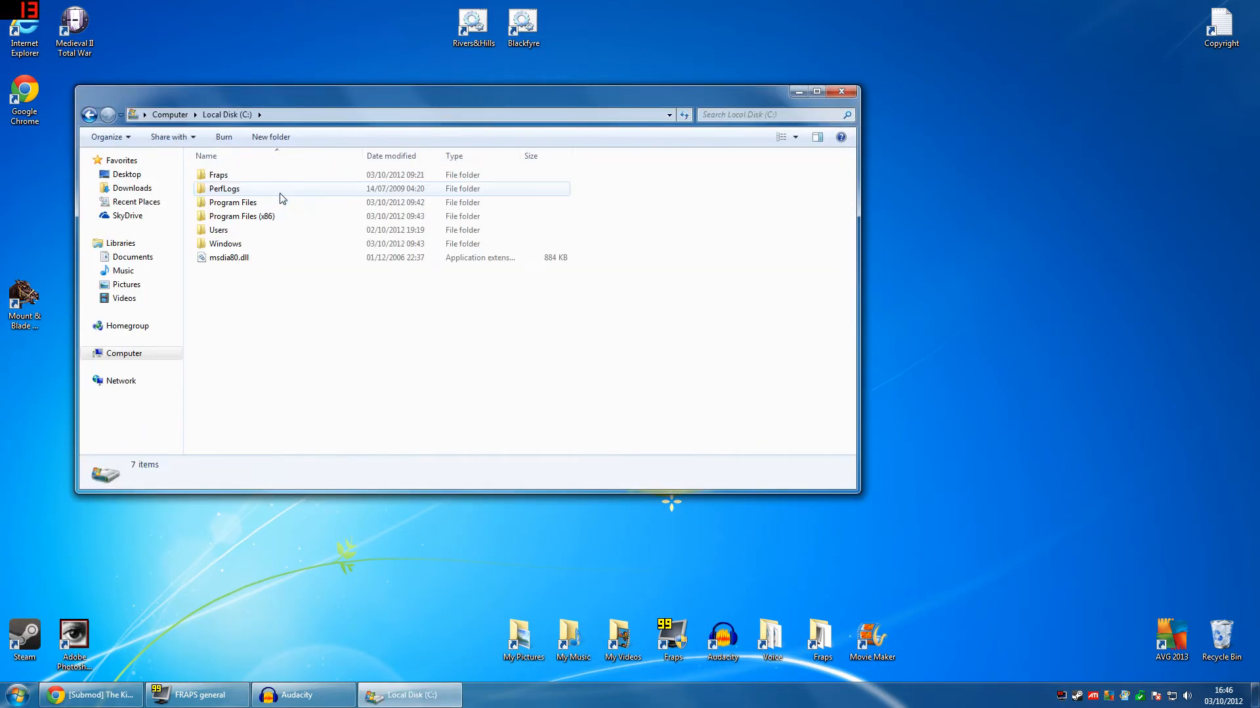
pyautogui.doubleClick(218, 230)
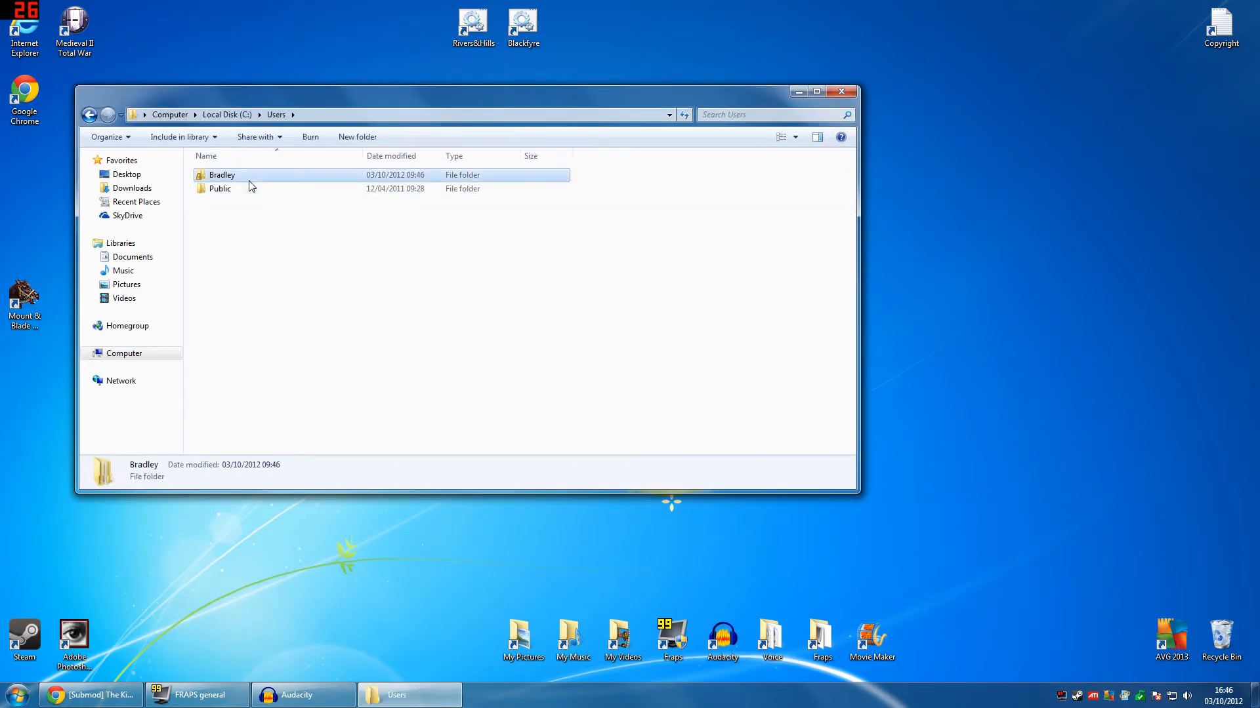
pyautogui.doubleClick(221, 175)
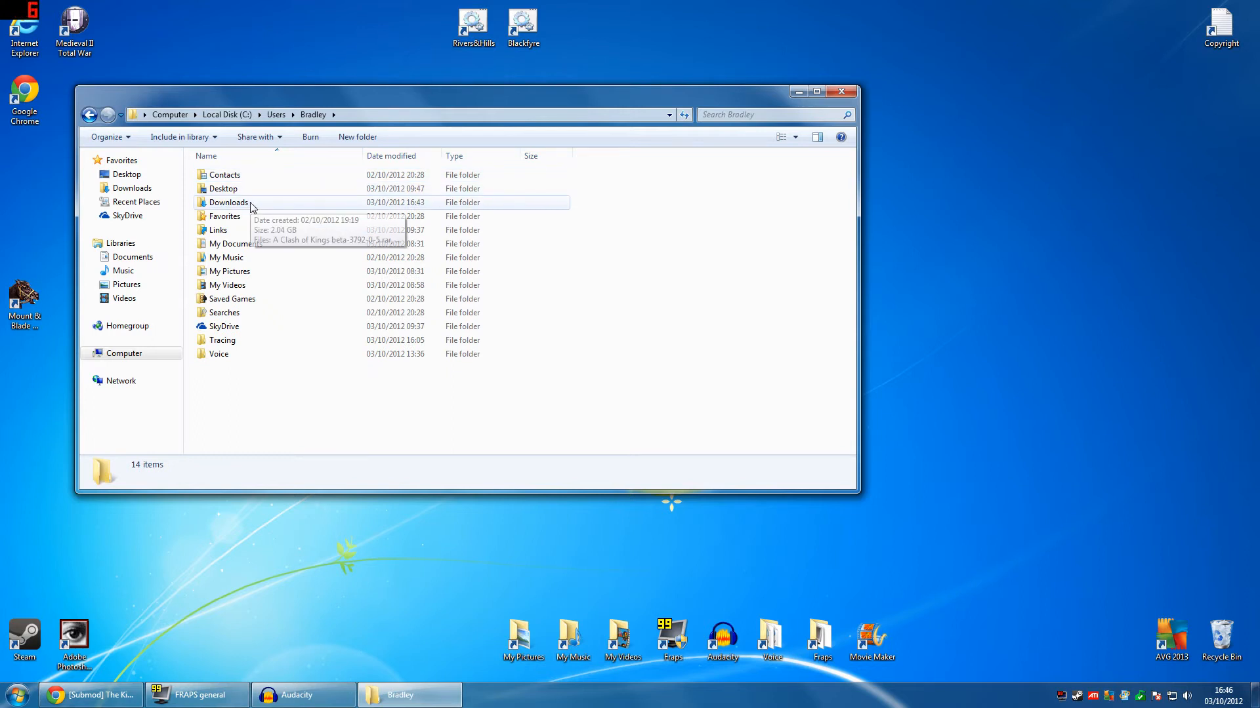
pyautogui.moveTo(264, 247)
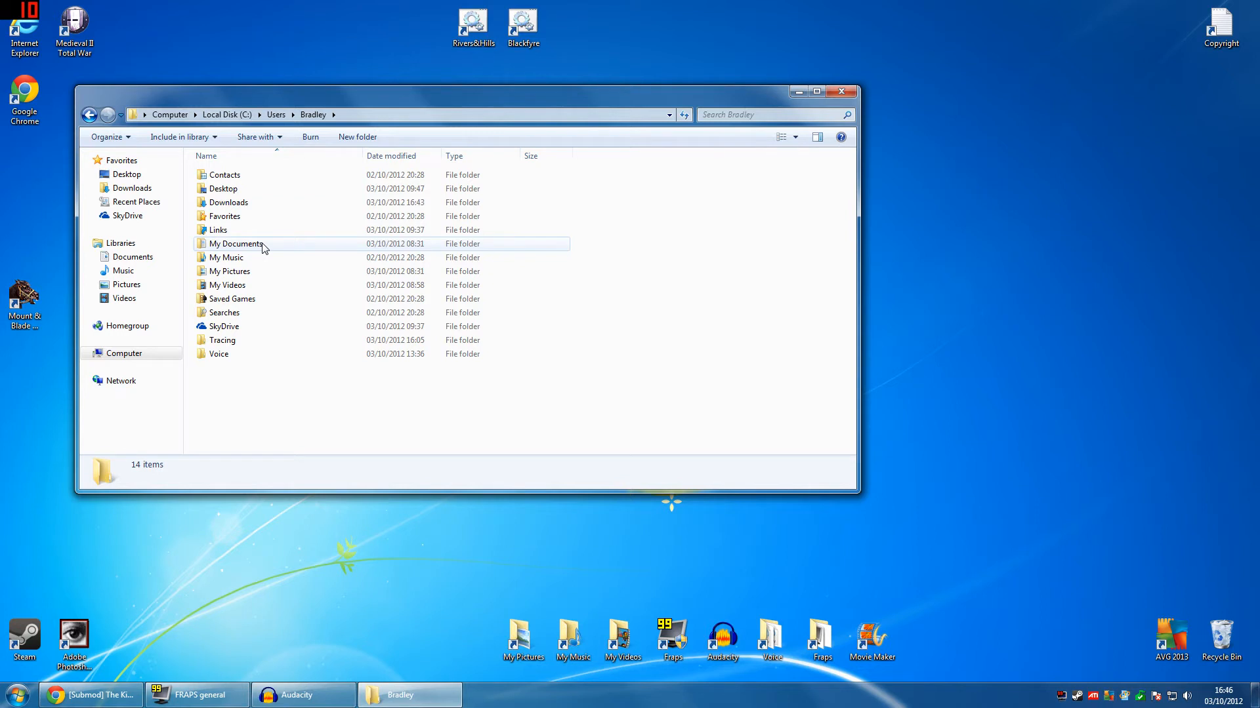
pyautogui.moveTo(279, 250)
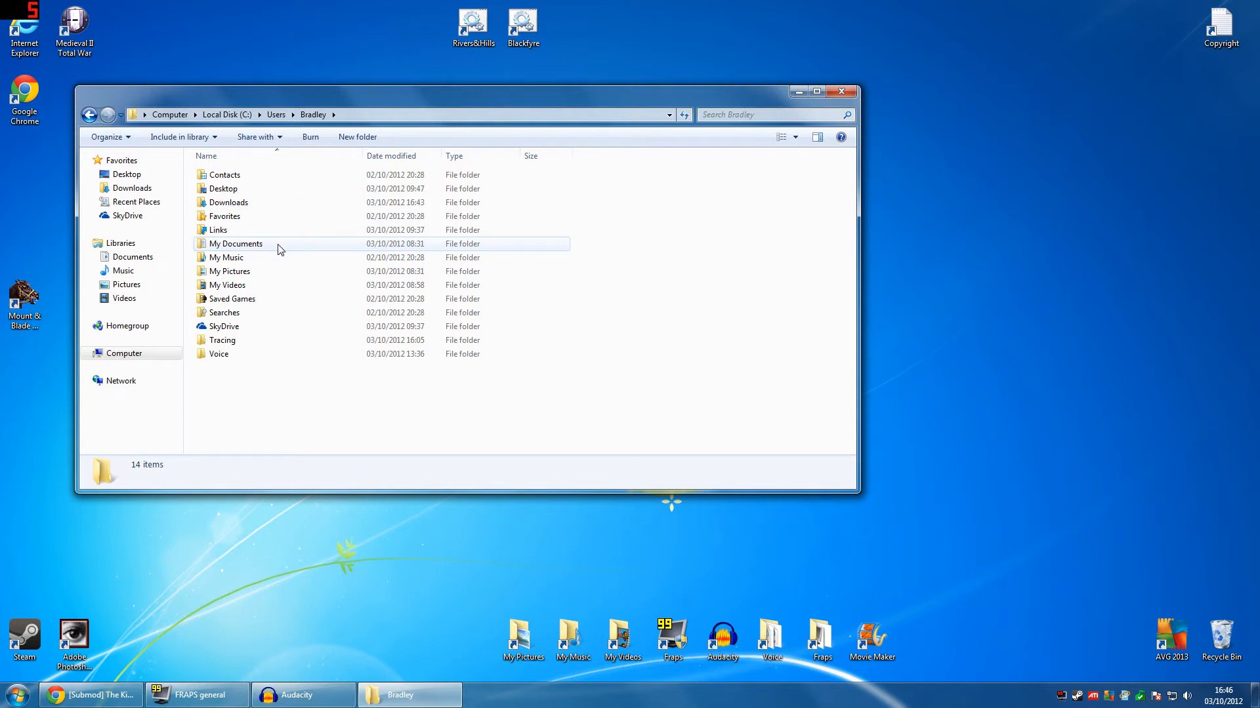
pyautogui.moveTo(273, 203)
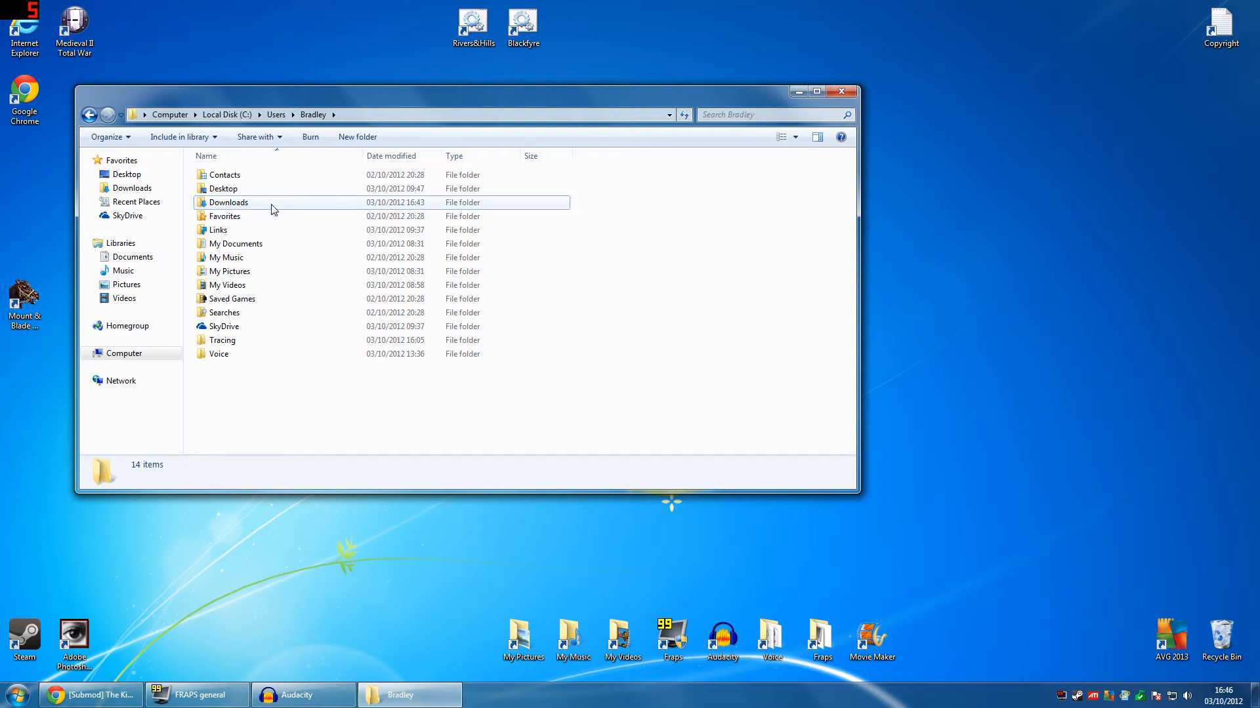
pyautogui.doubleClick(228, 201)
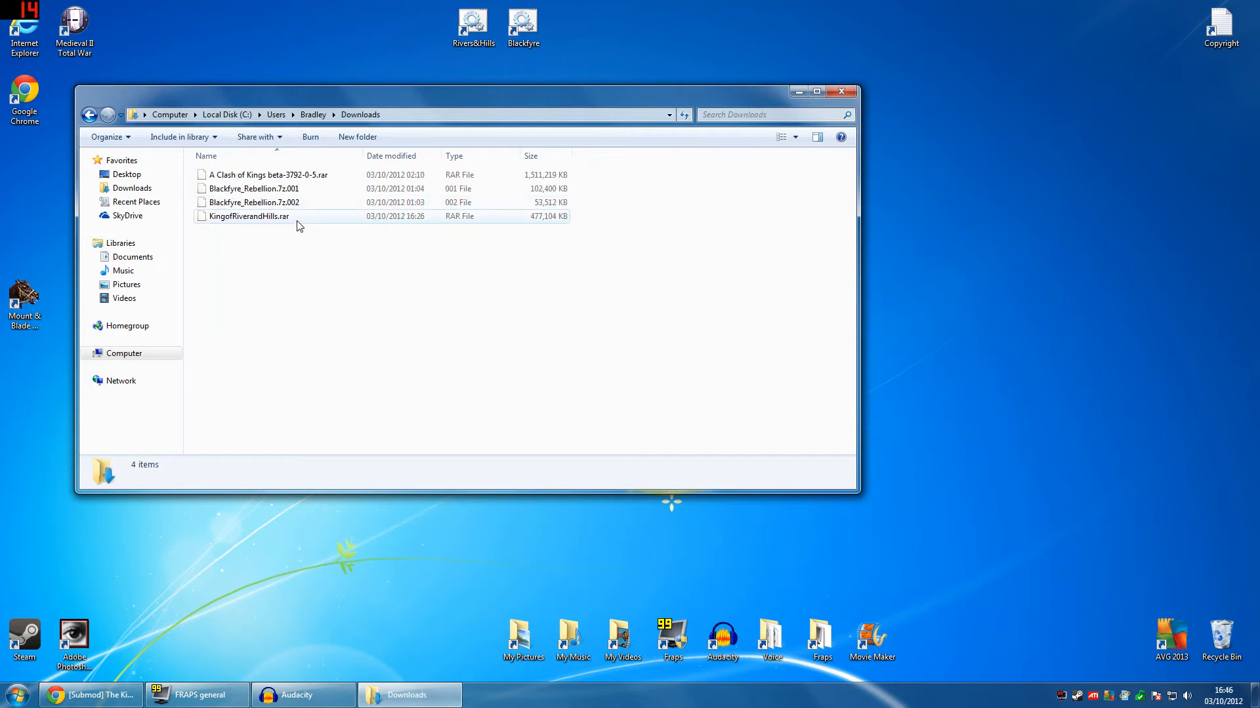
pyautogui.click(250, 216)
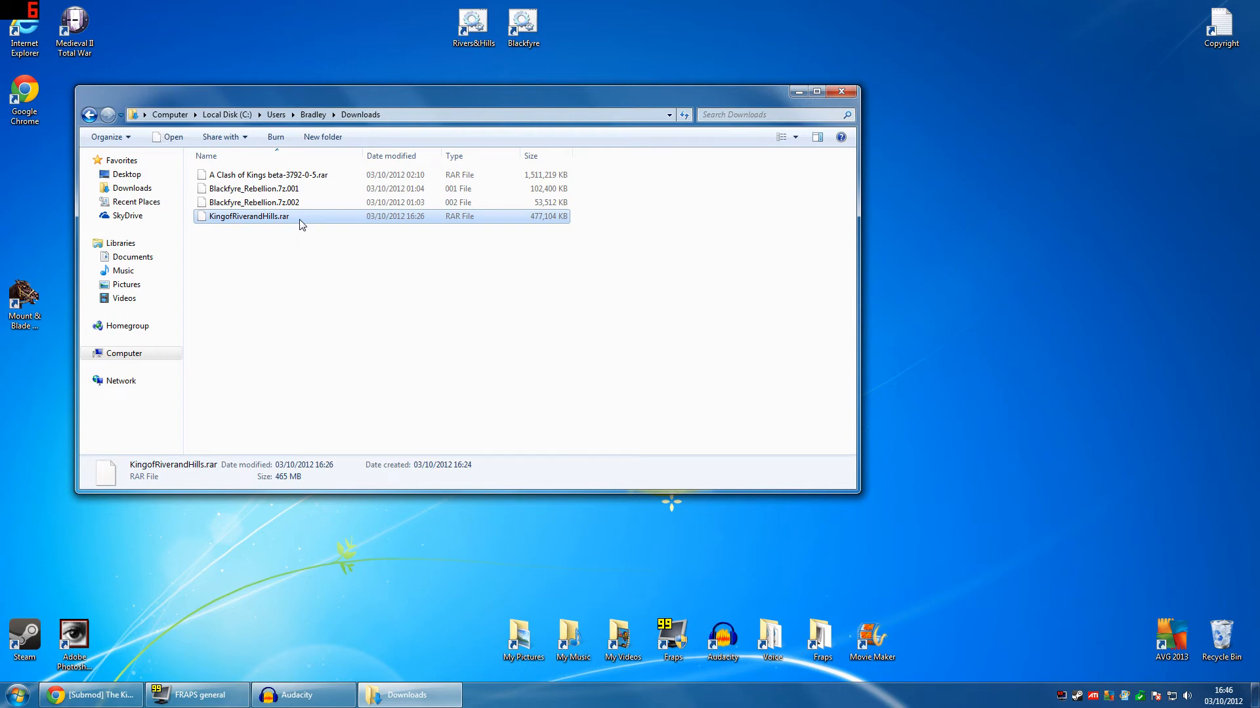
# Extract KingofRiverandHills.rar into Downloads with 7-Zip's Extract Here.
pyautogui.rightClick(249, 216)
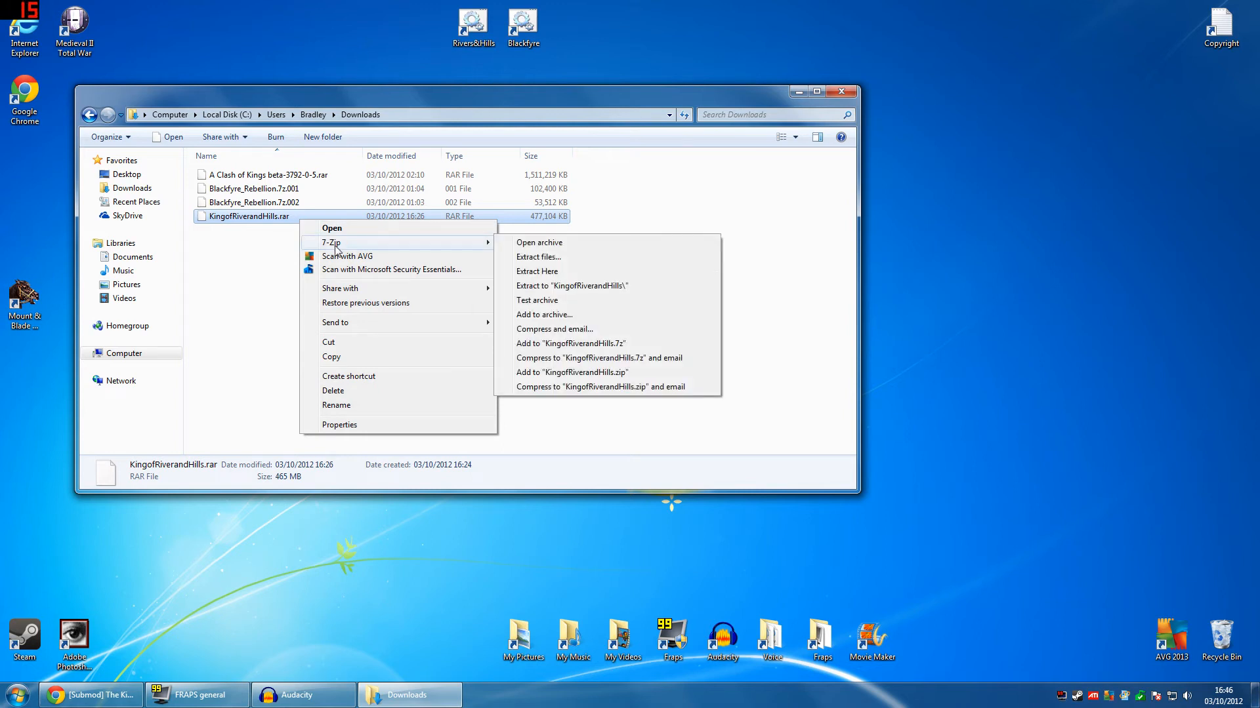
pyautogui.moveTo(537, 271)
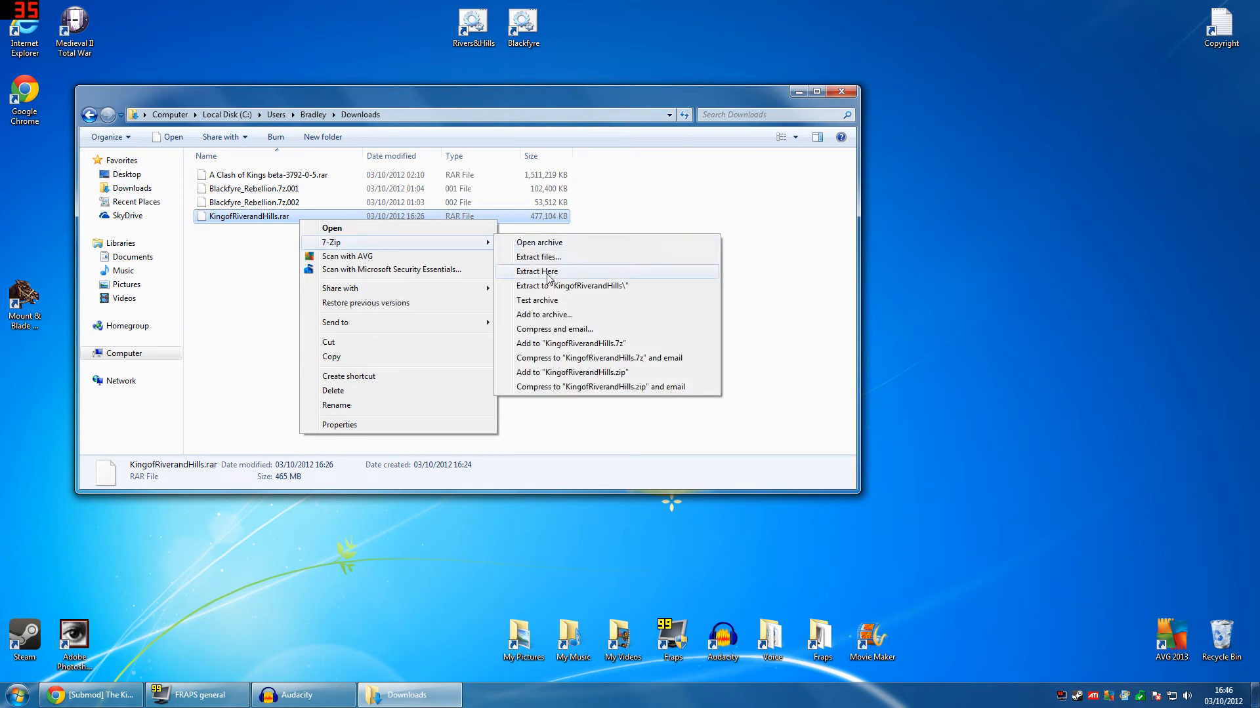
pyautogui.click(535, 272)
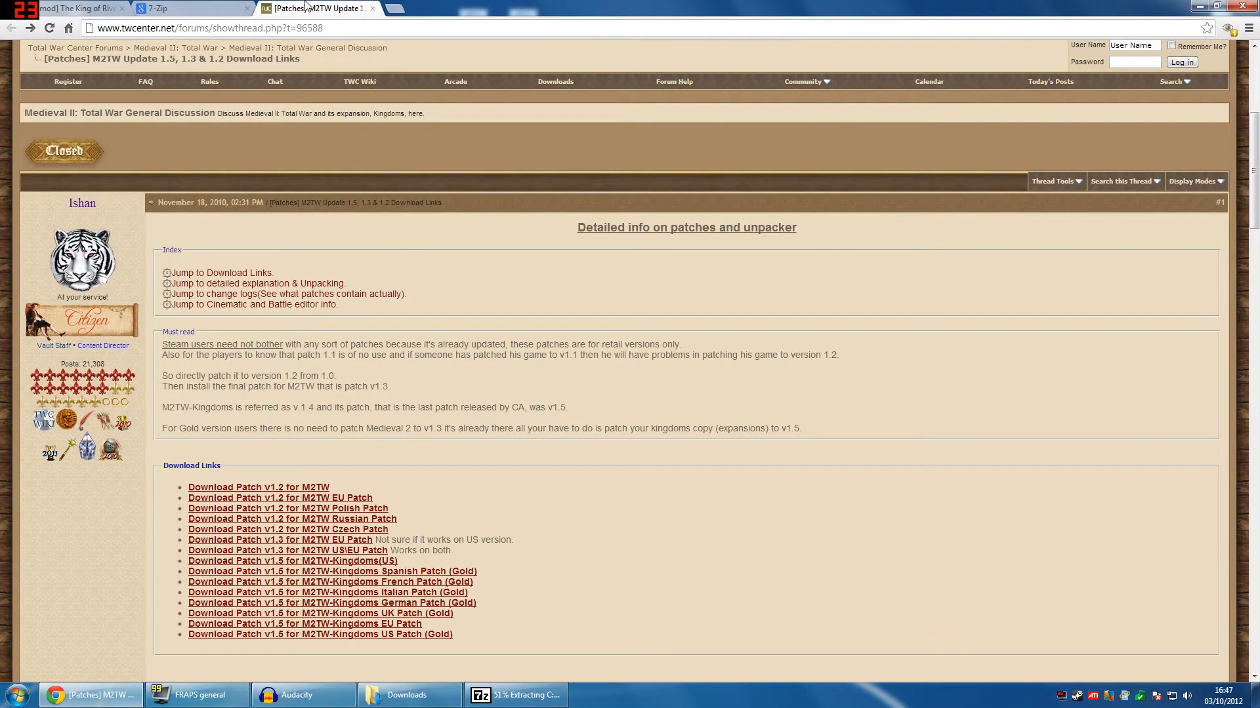
# Scroll the patch thread to its Download Links for patches 1.2, 1.3 and 1.5.
pyautogui.scroll(-3)
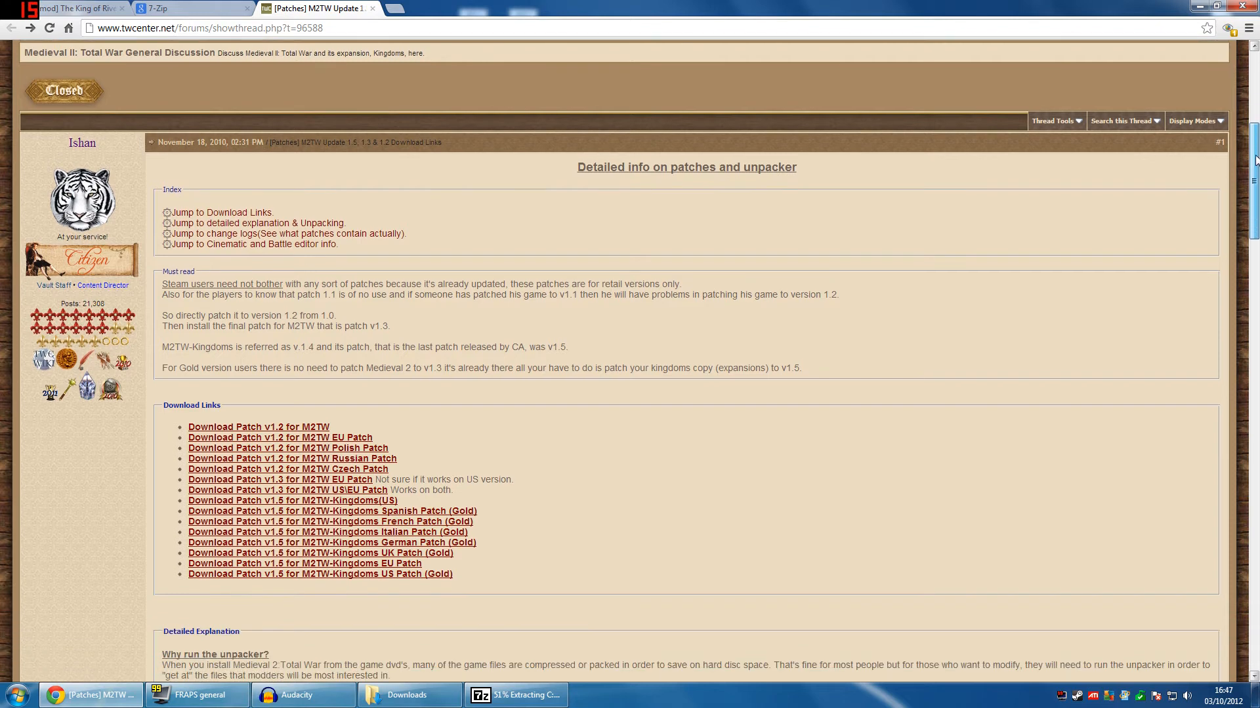
pyautogui.scroll(-3)
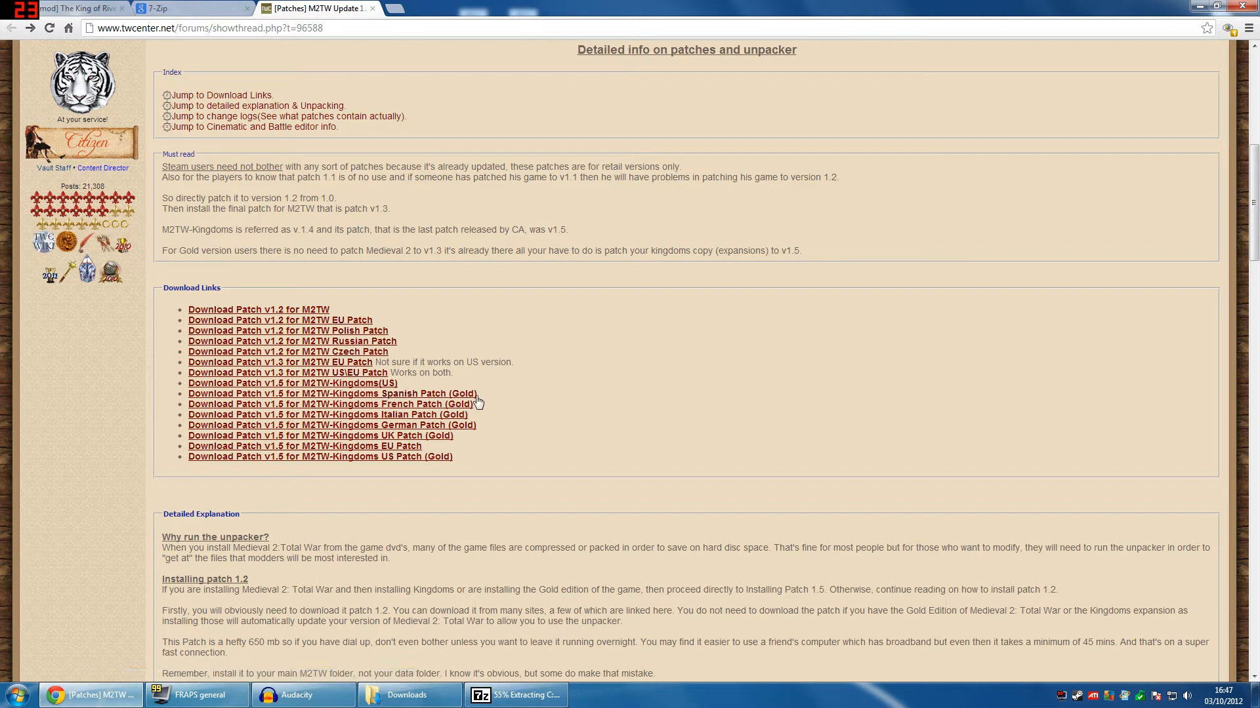
pyautogui.moveTo(493, 395)
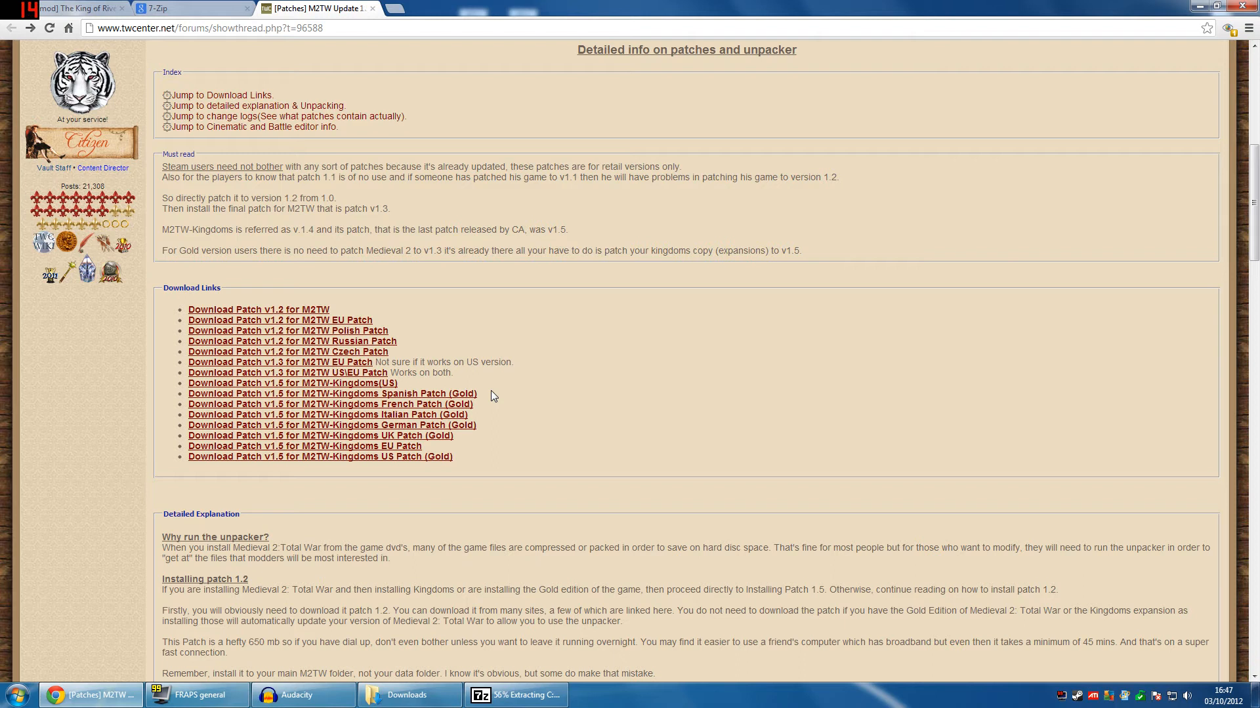
pyautogui.moveTo(417, 441)
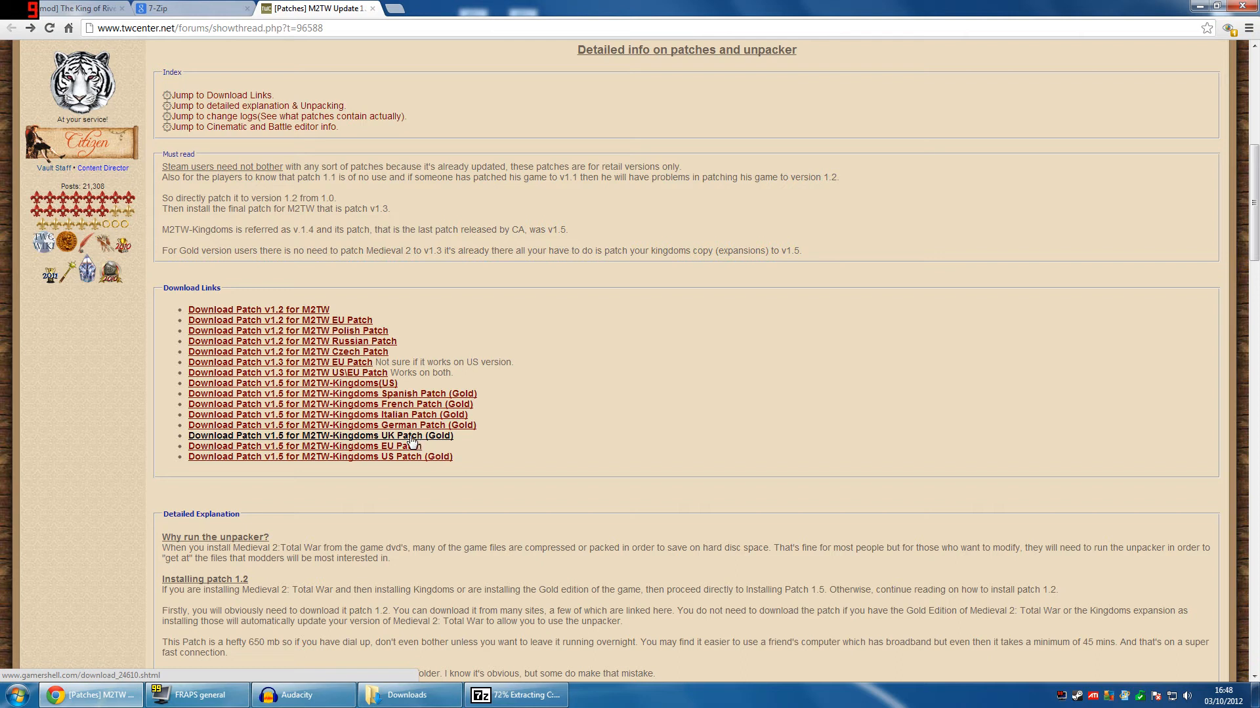
pyautogui.moveTo(548, 389)
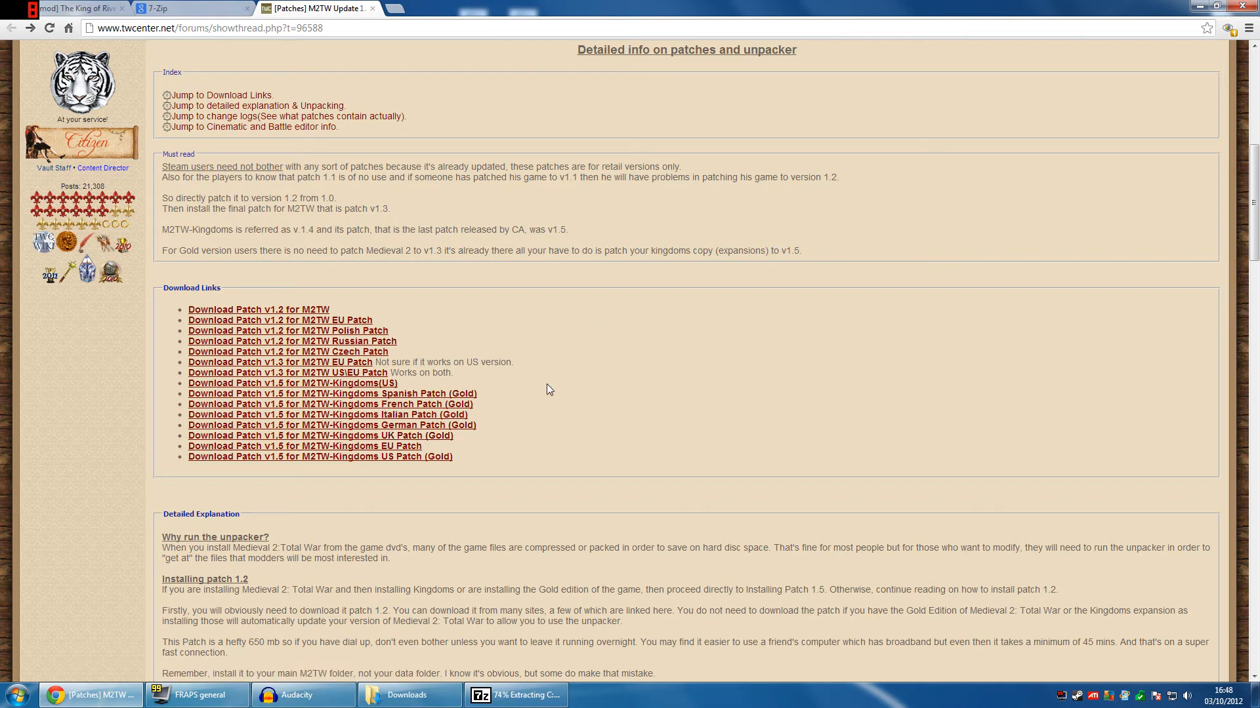
pyautogui.moveTo(454, 400)
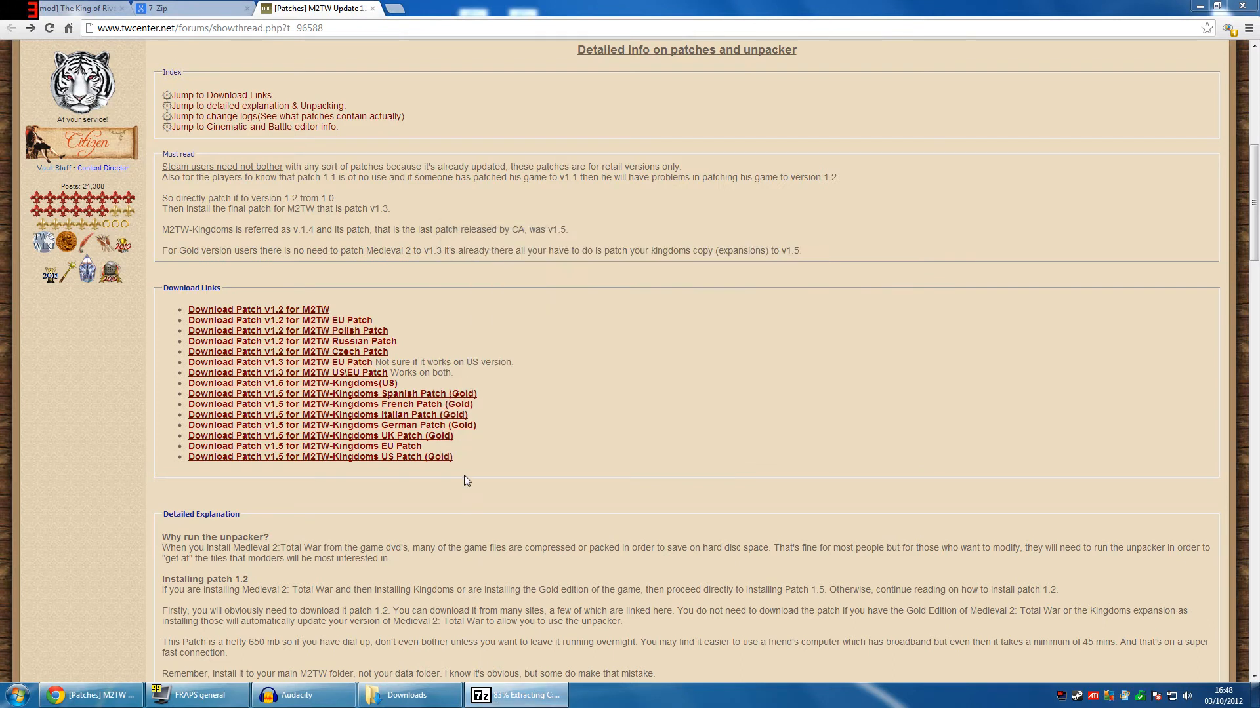
pyautogui.moveTo(565, 429)
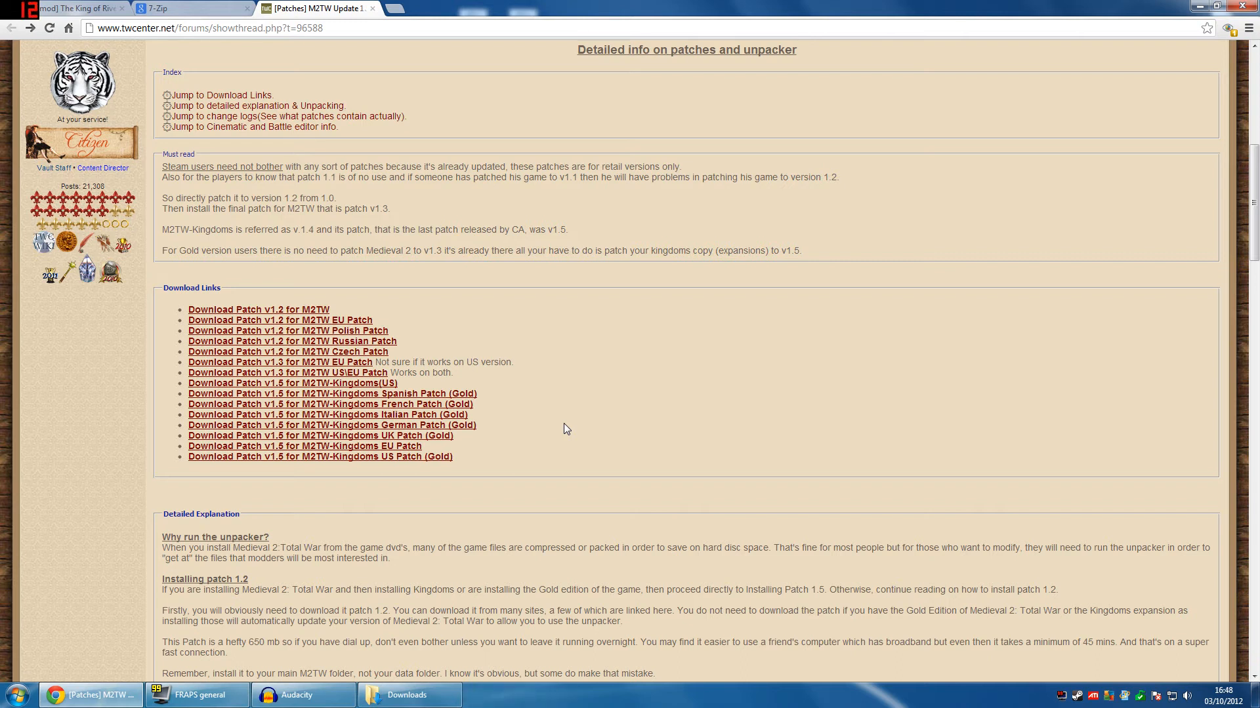
pyautogui.moveTo(1080, 67)
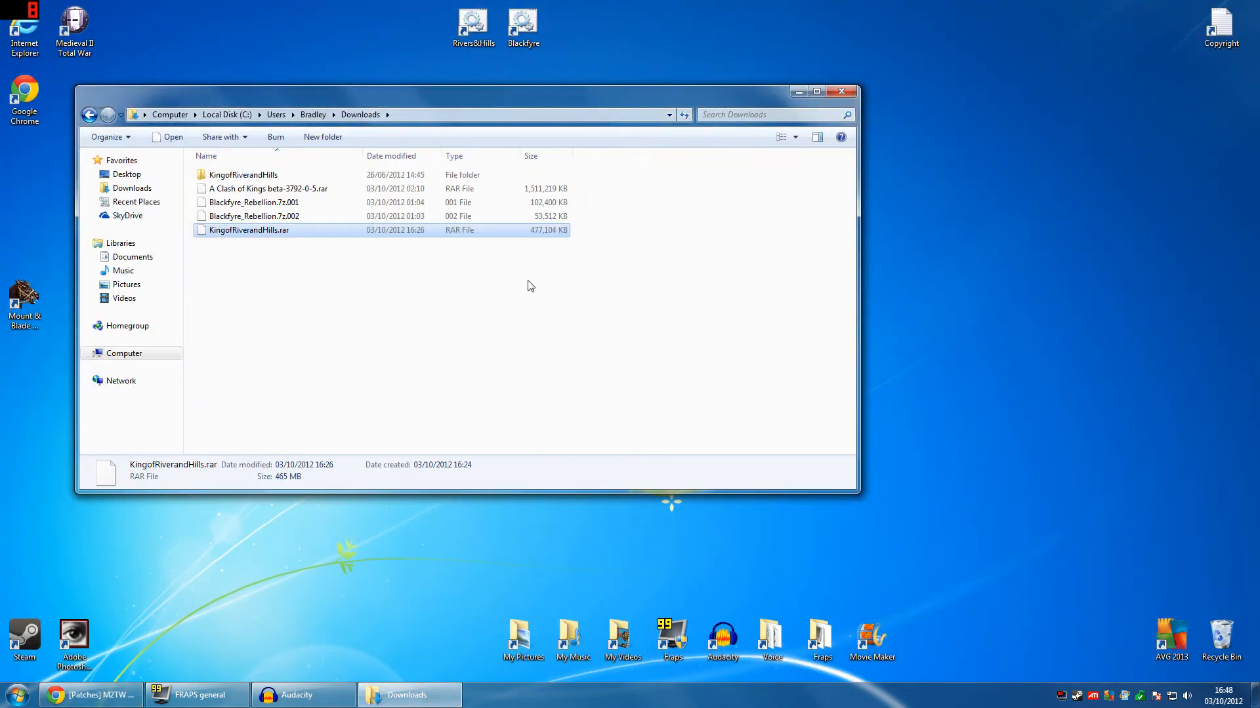
# Open the extracted KingofRiverandHills folder (data, custom, saves), return to Downloads, open Start.
pyautogui.click(243, 175)
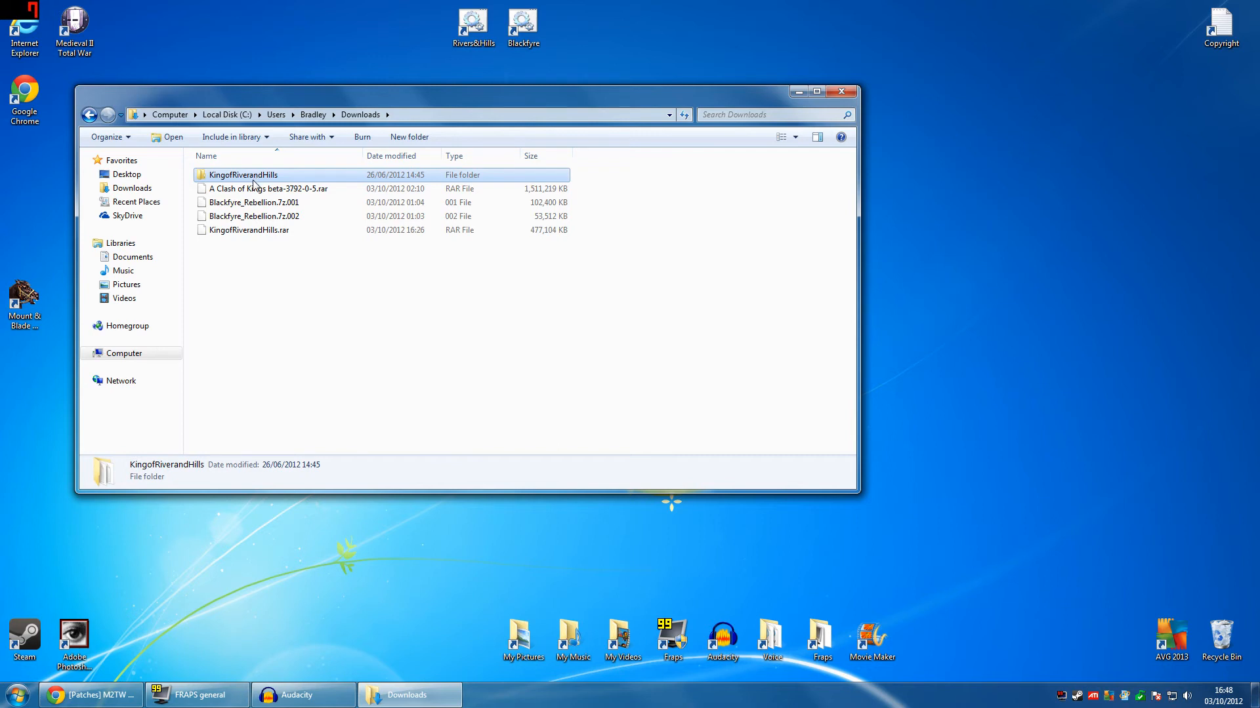
pyautogui.doubleClick(242, 175)
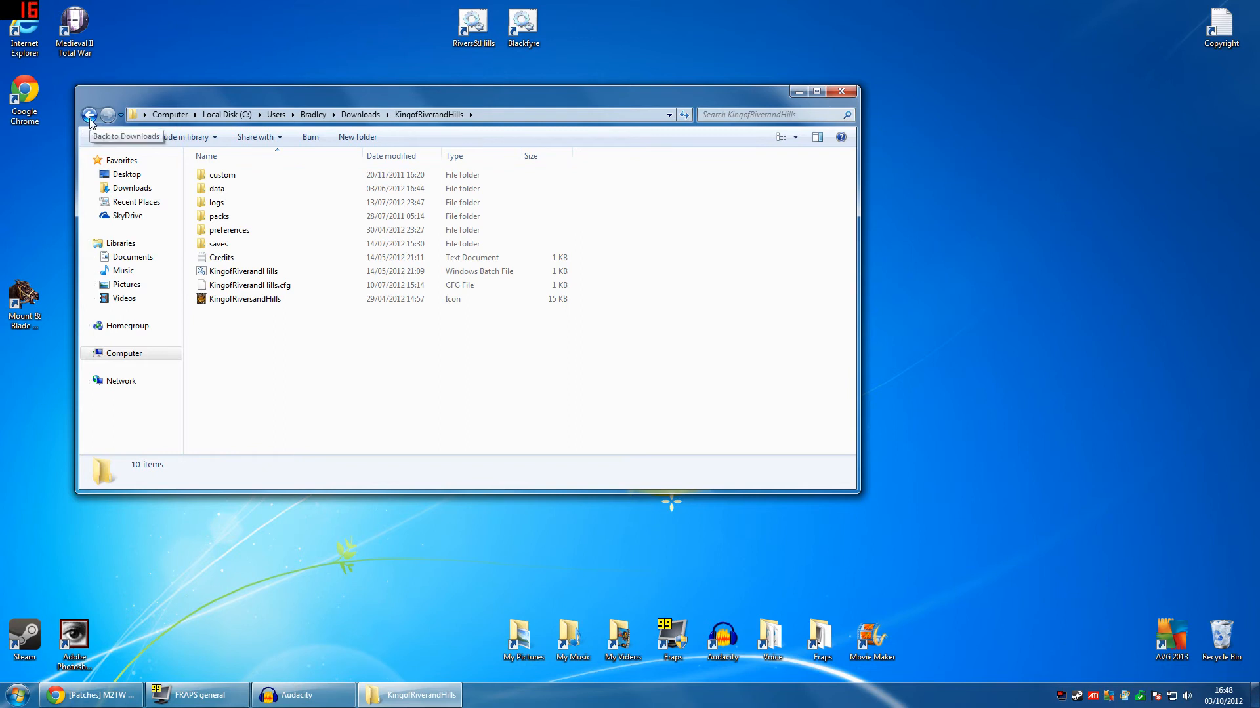
pyautogui.click(89, 114)
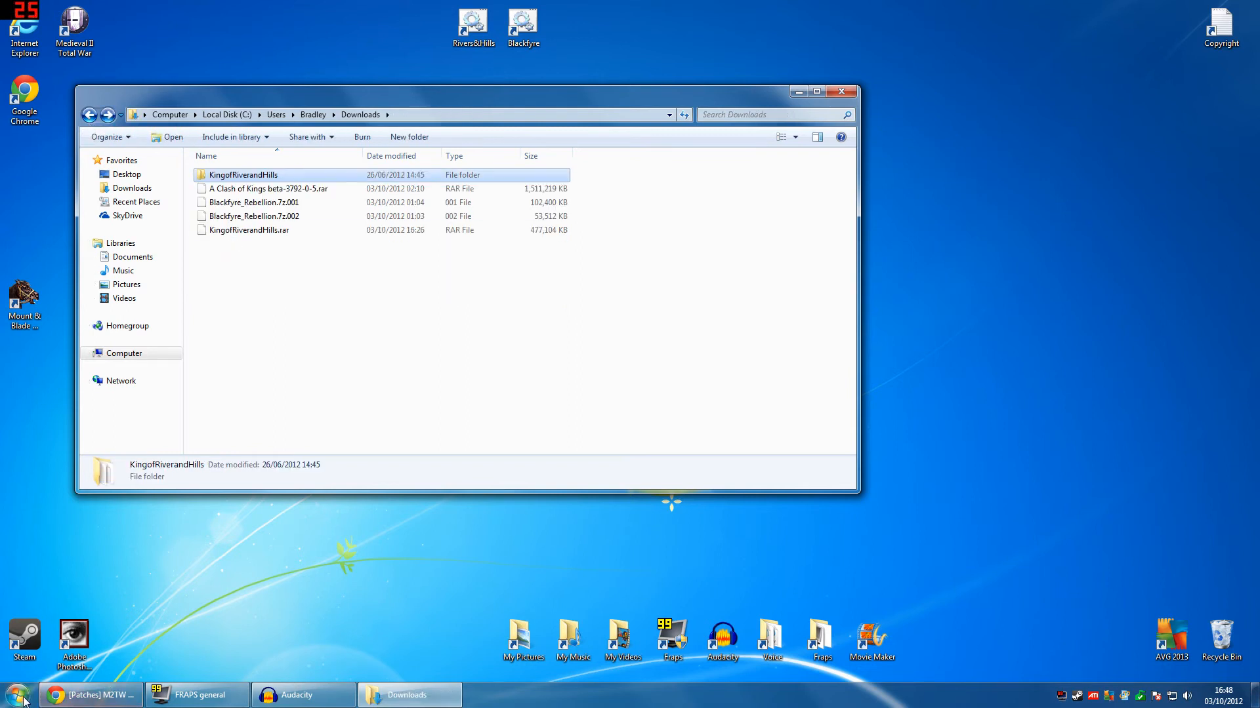
pyautogui.click(13, 694)
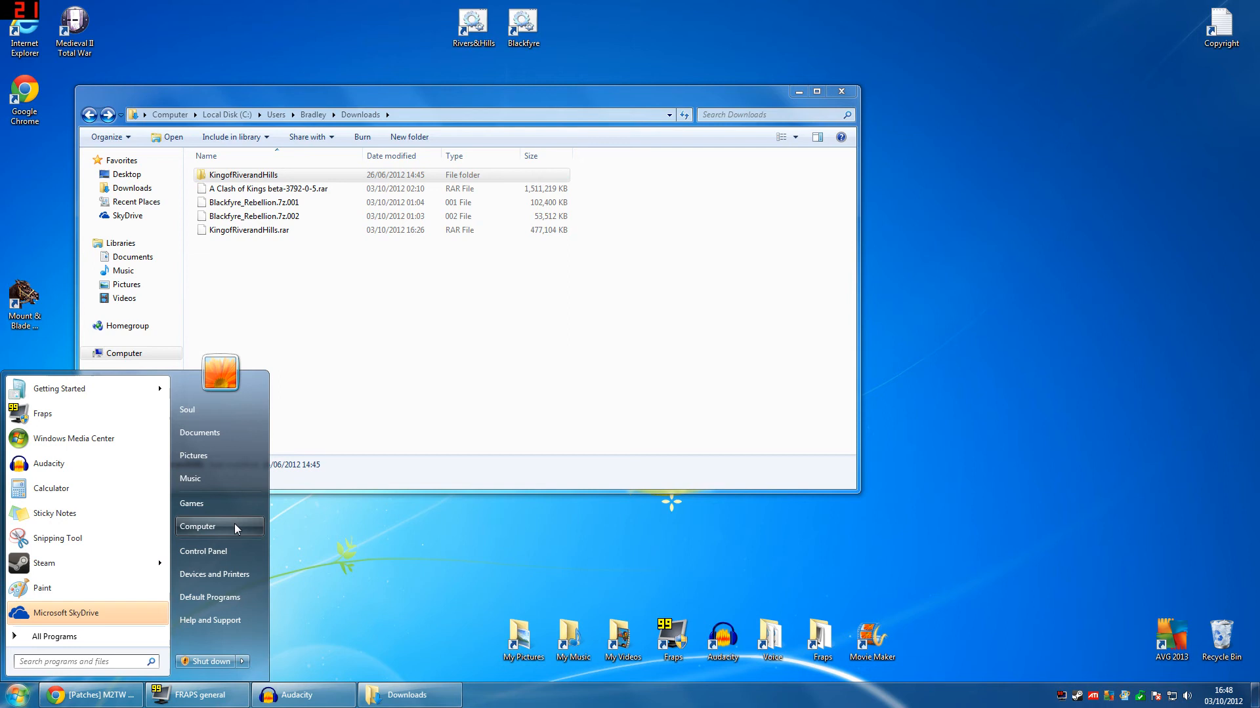
# Navigate from Computer to C:\Program Files (x86)\SEGA.
pyautogui.click(198, 526)
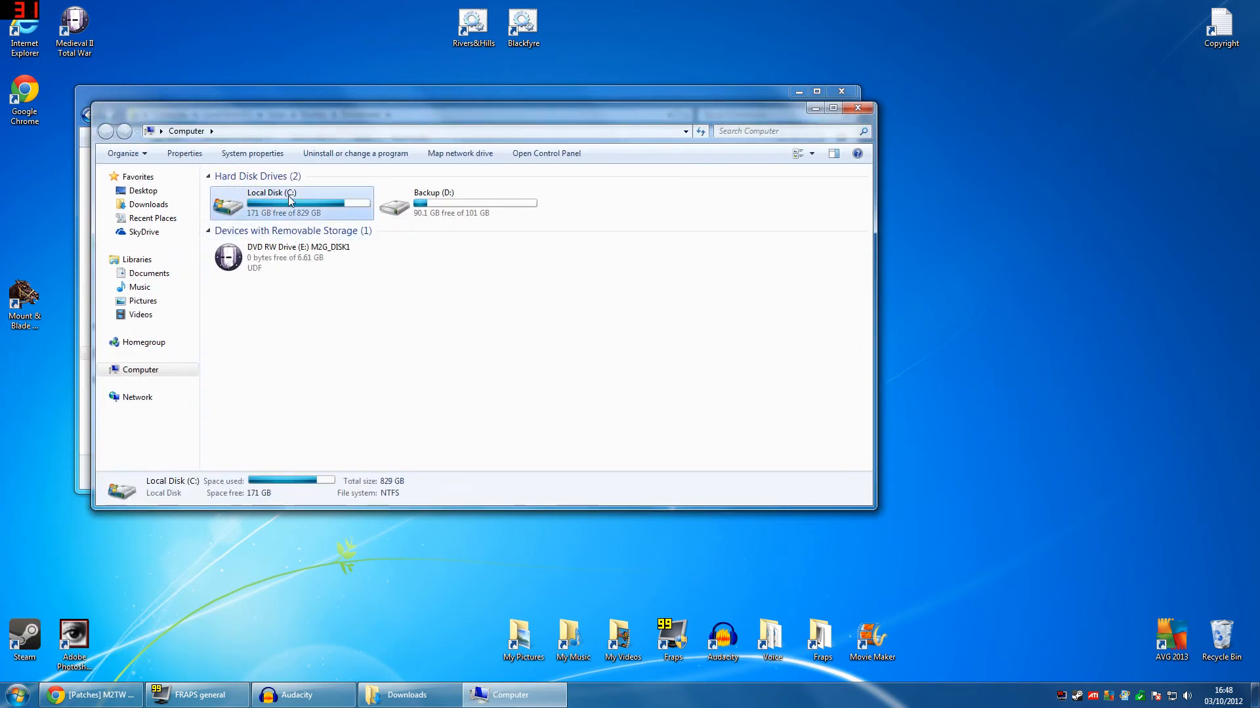
pyautogui.doubleClick(271, 203)
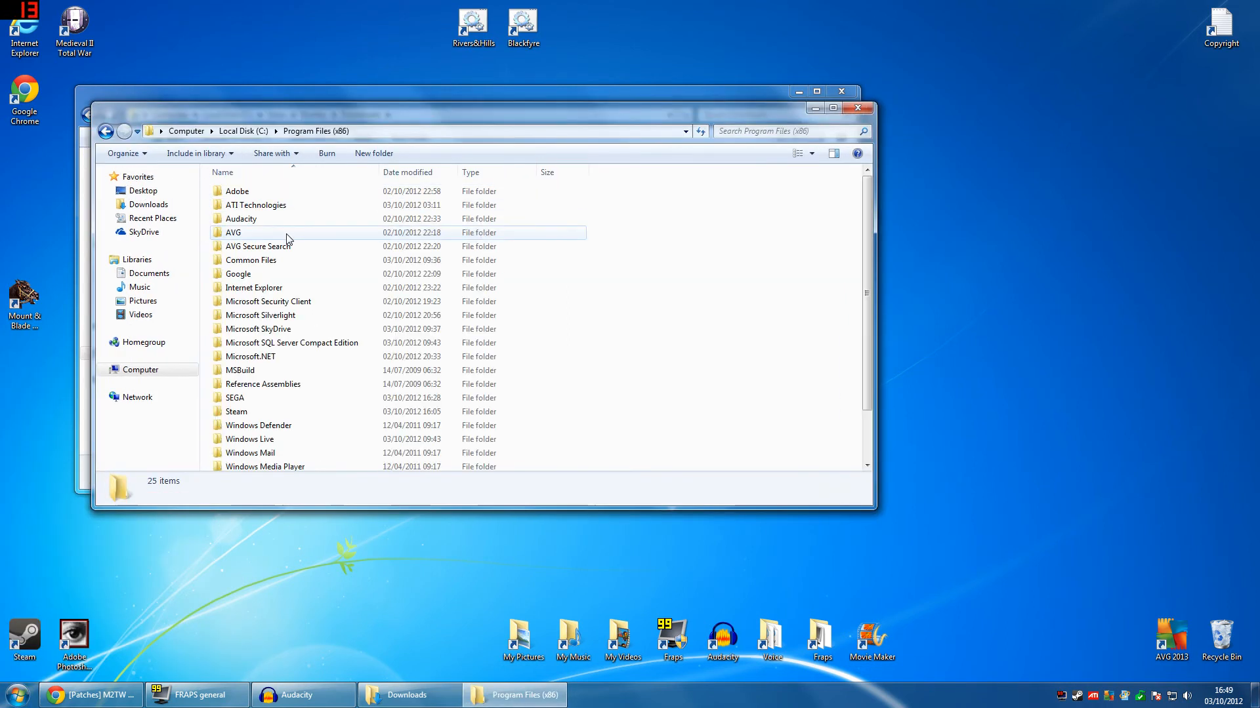
pyautogui.click(105, 131)
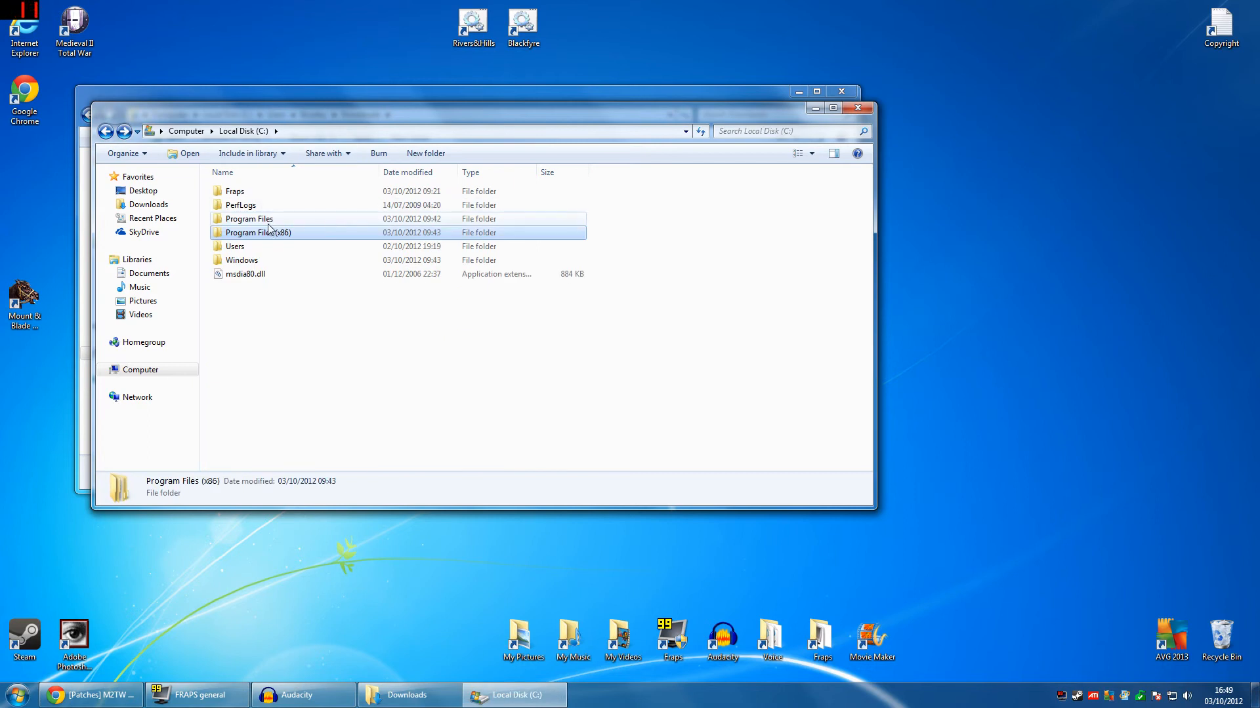
pyautogui.doubleClick(259, 232)
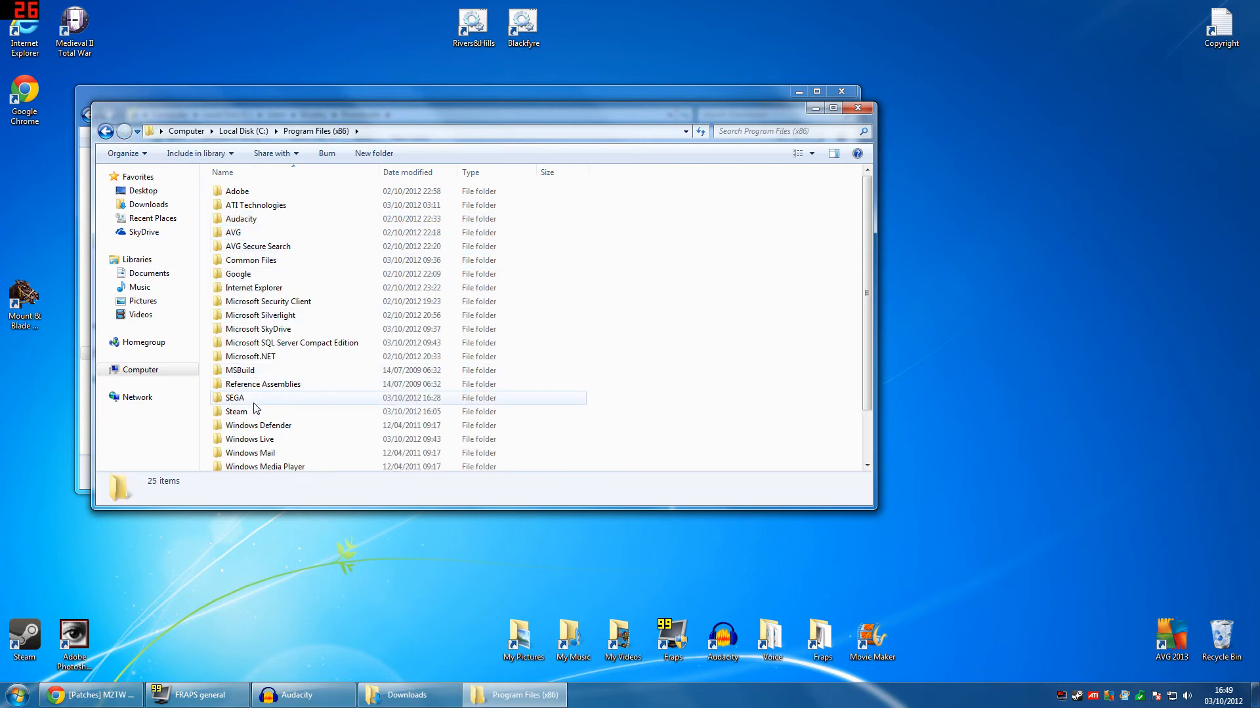
pyautogui.doubleClick(236, 398)
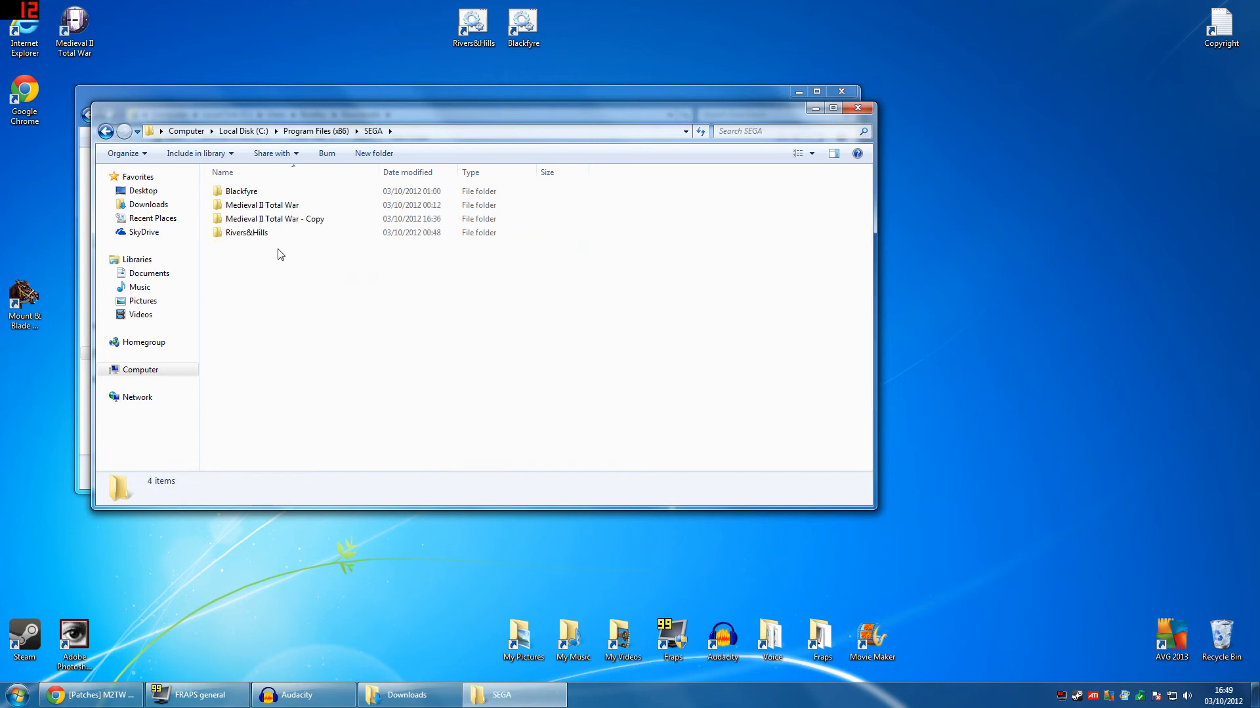
# Select in turn Medieval II Total War, its Copy, and Rivers&Hills in SEGA.
pyautogui.click(275, 219)
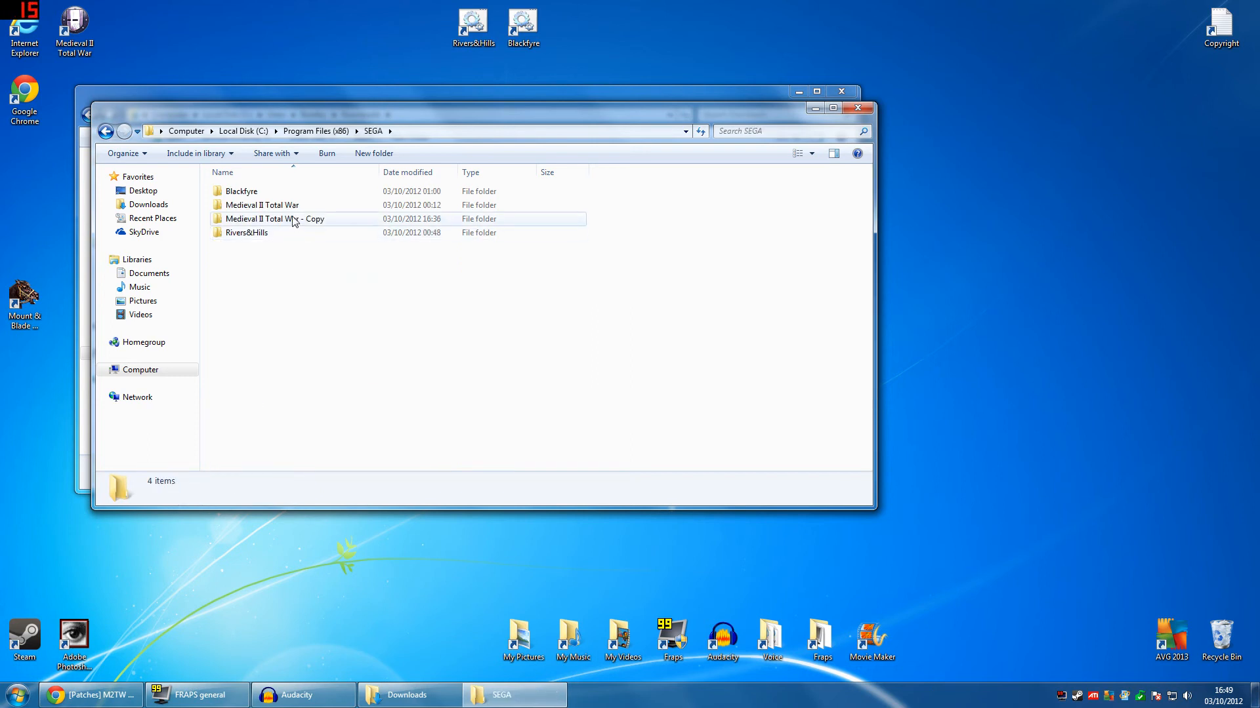
pyautogui.click(261, 205)
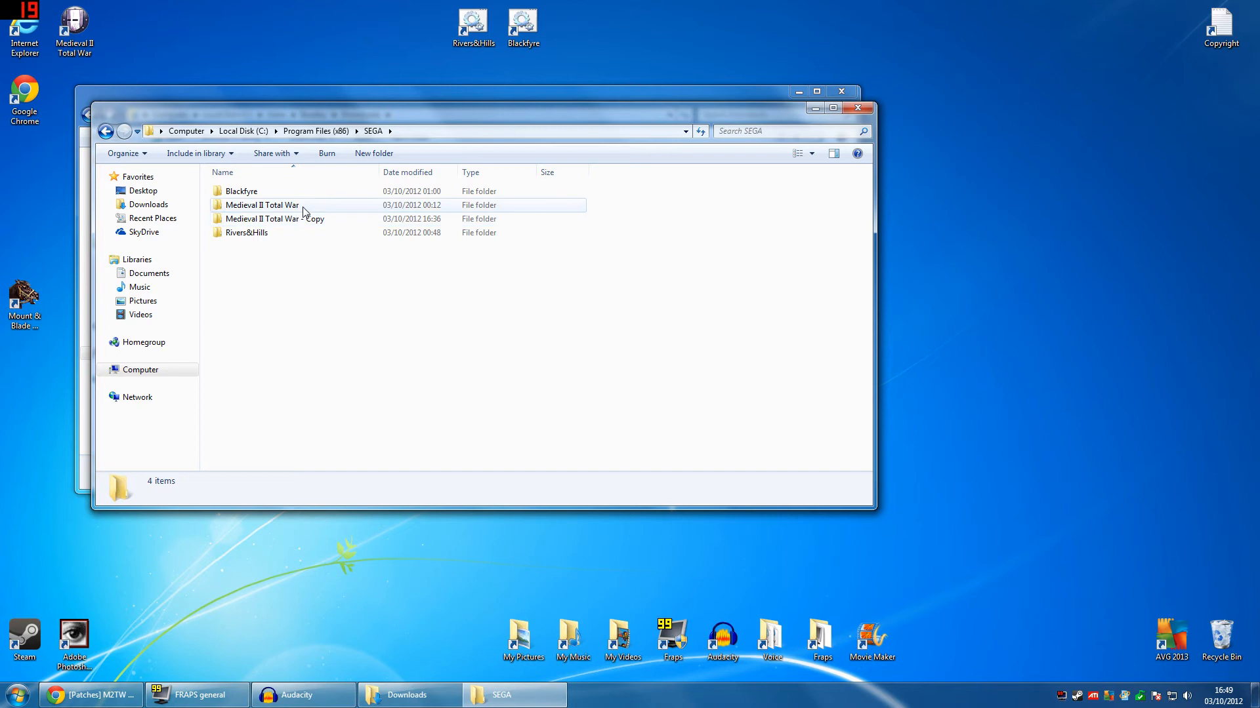
pyautogui.click(263, 204)
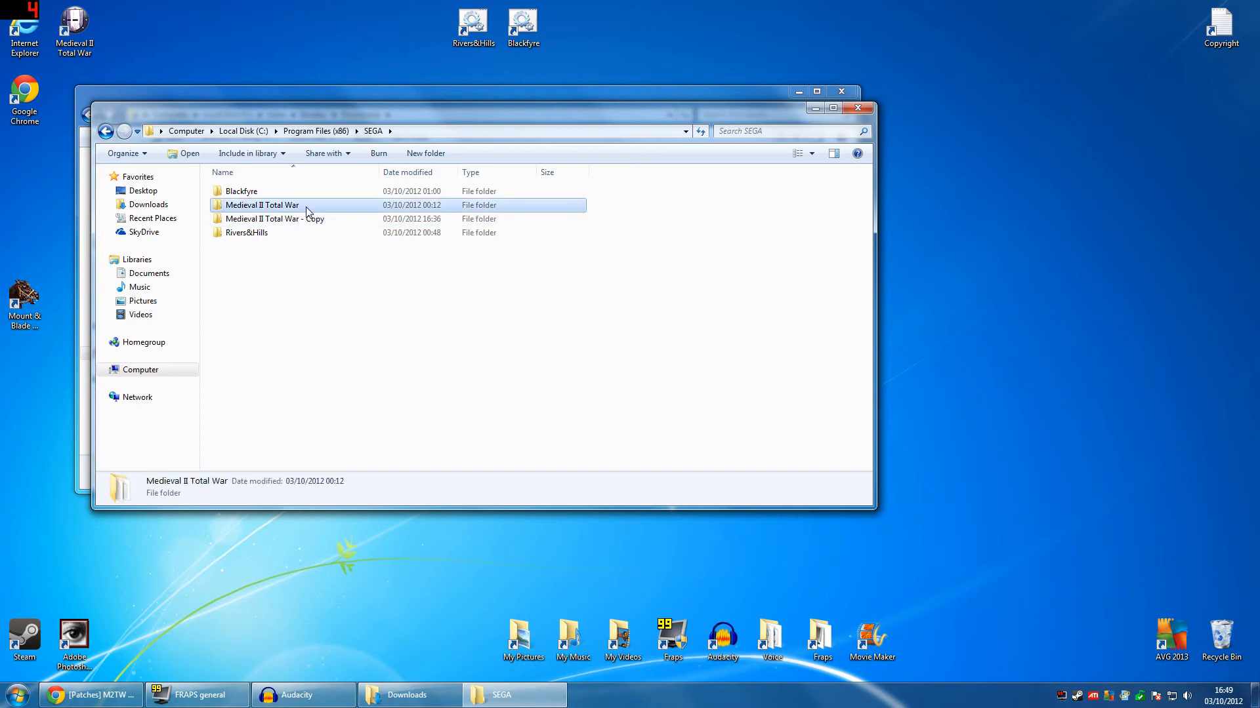
pyautogui.click(275, 218)
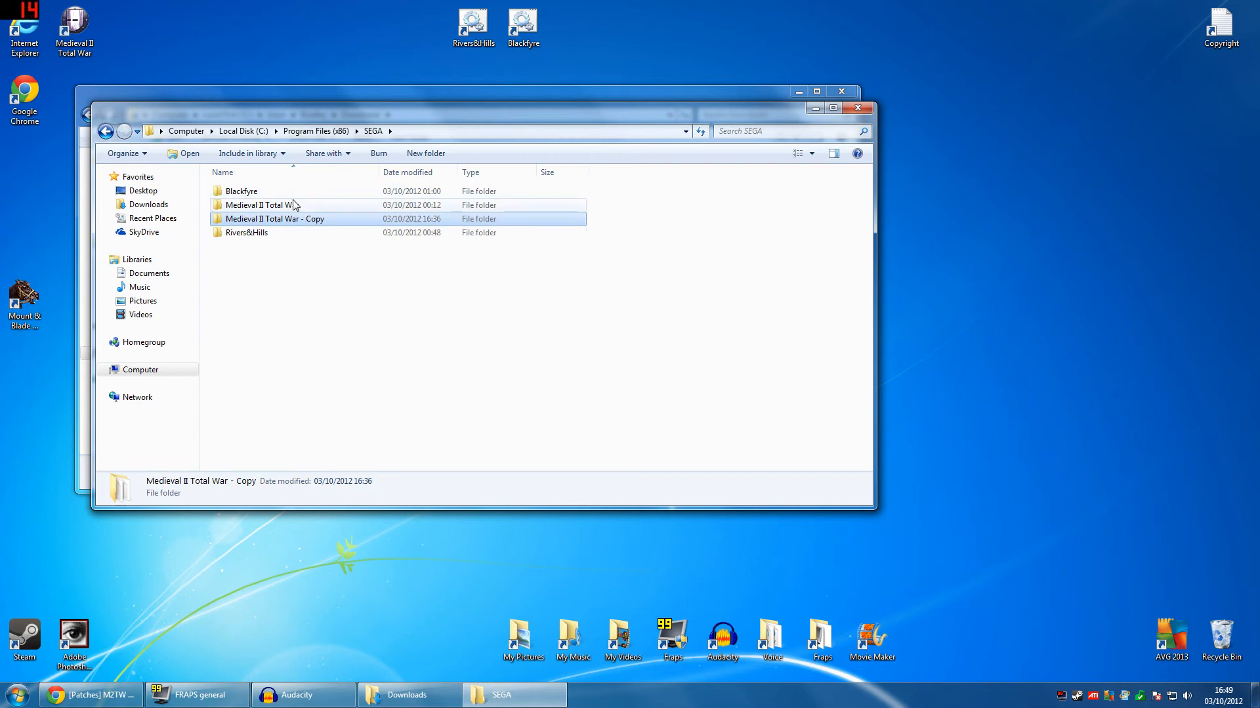
pyautogui.moveTo(310, 215)
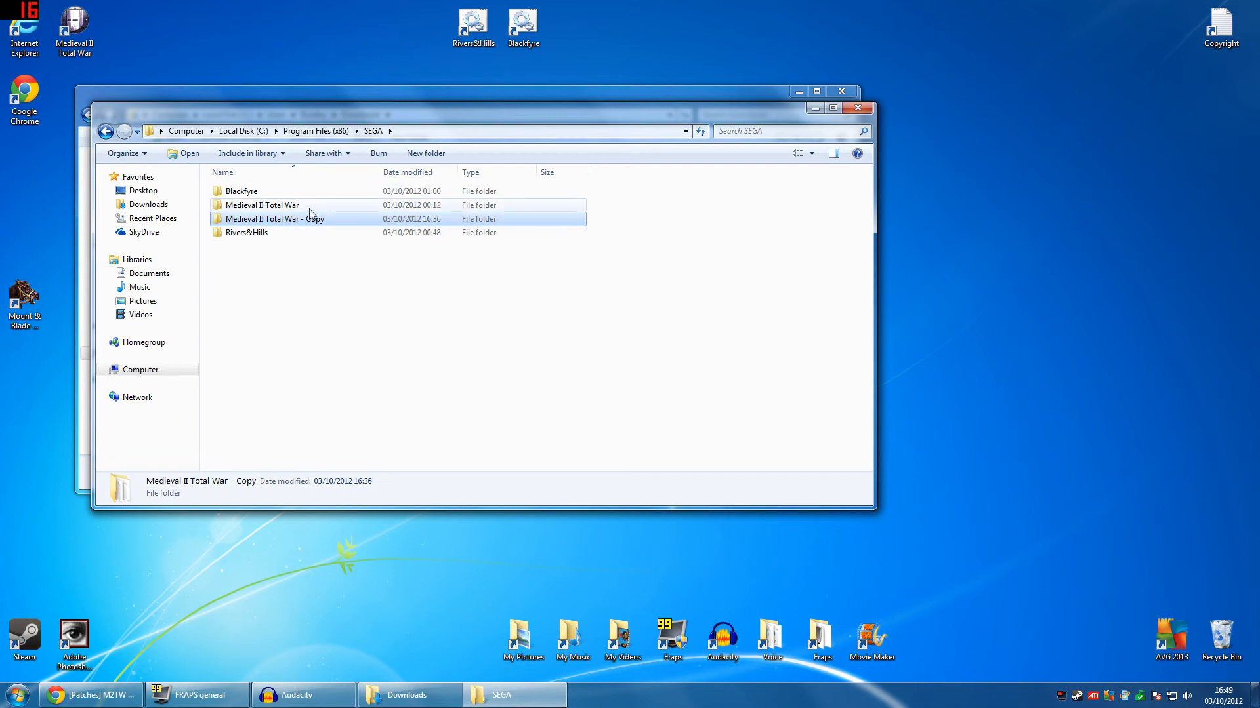
pyautogui.moveTo(319, 218)
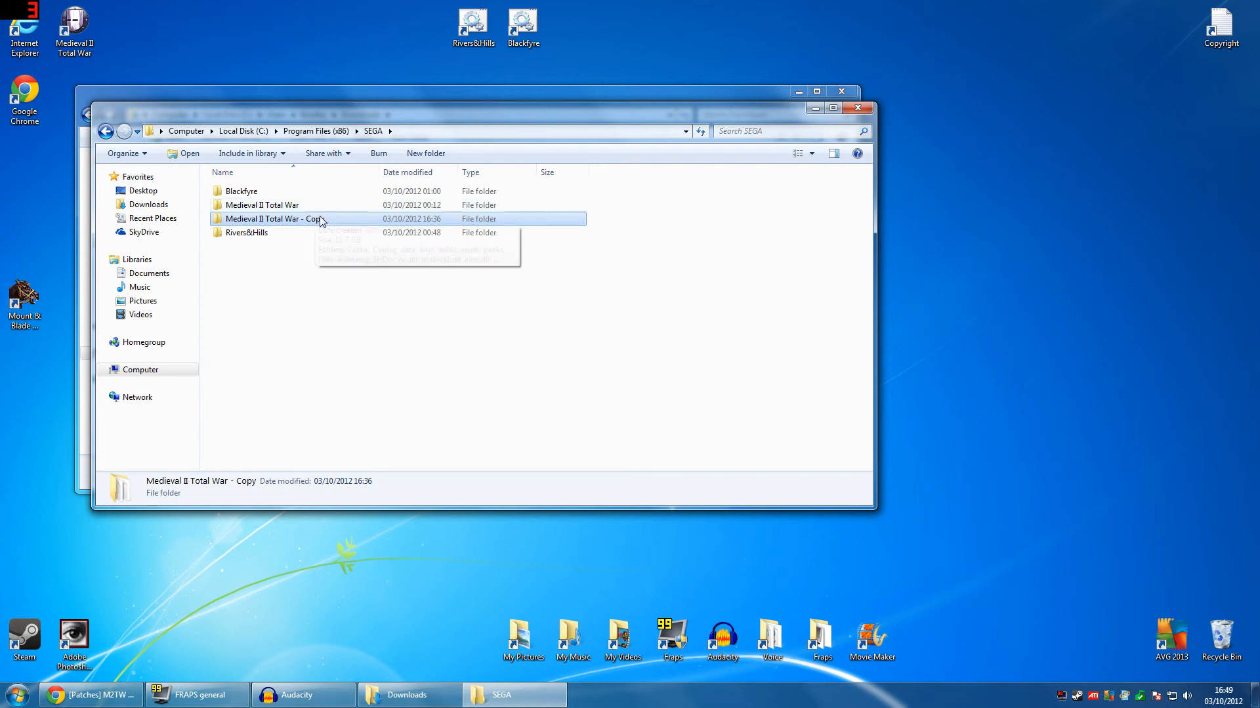
pyautogui.click(247, 232)
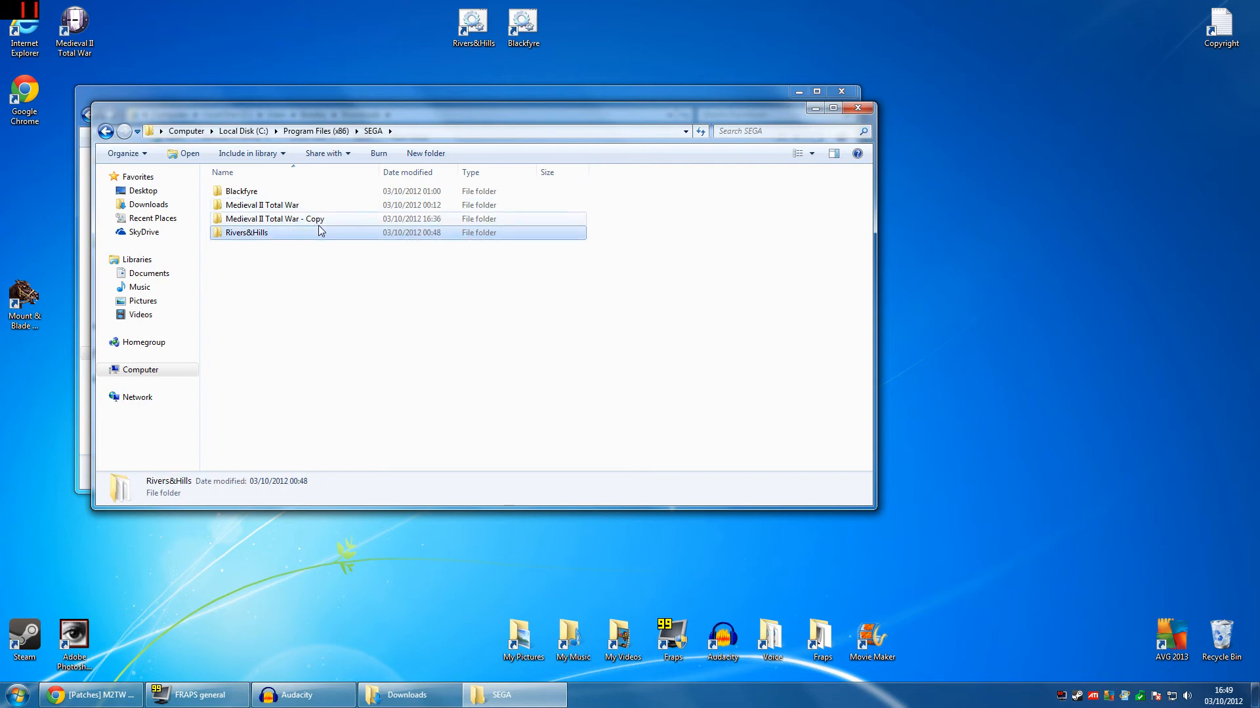
pyautogui.moveTo(322, 237)
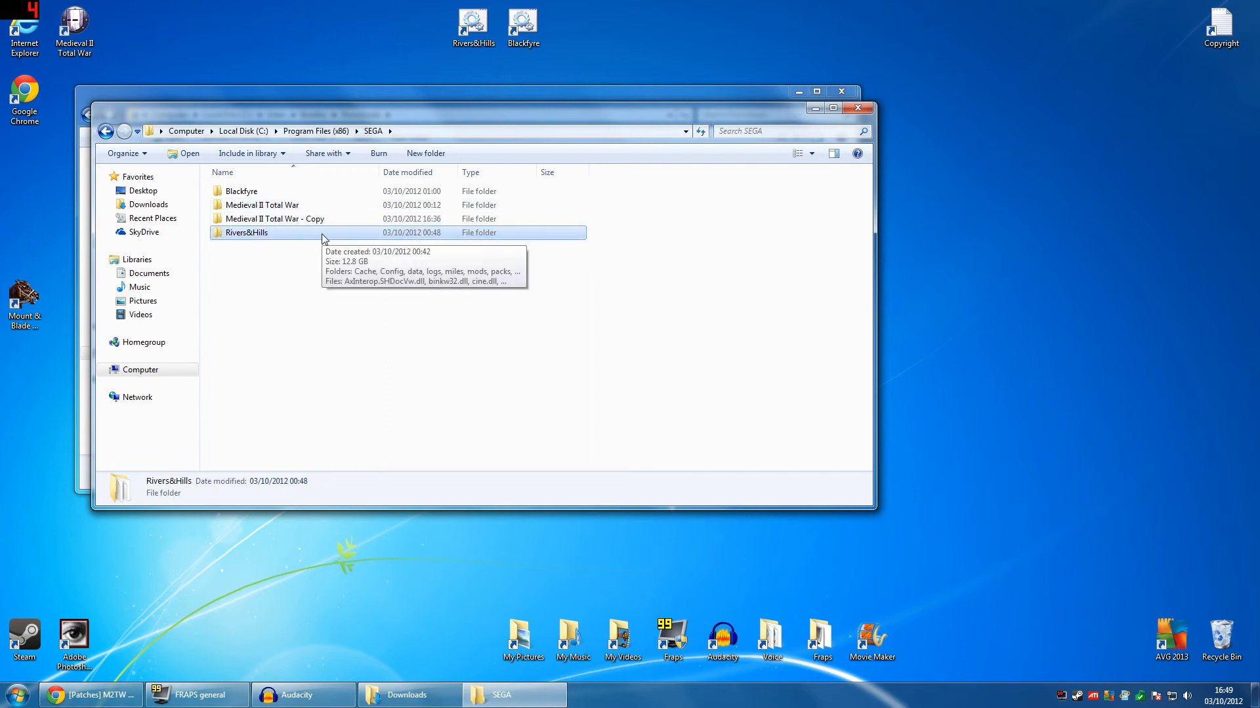
pyautogui.moveTo(318, 223)
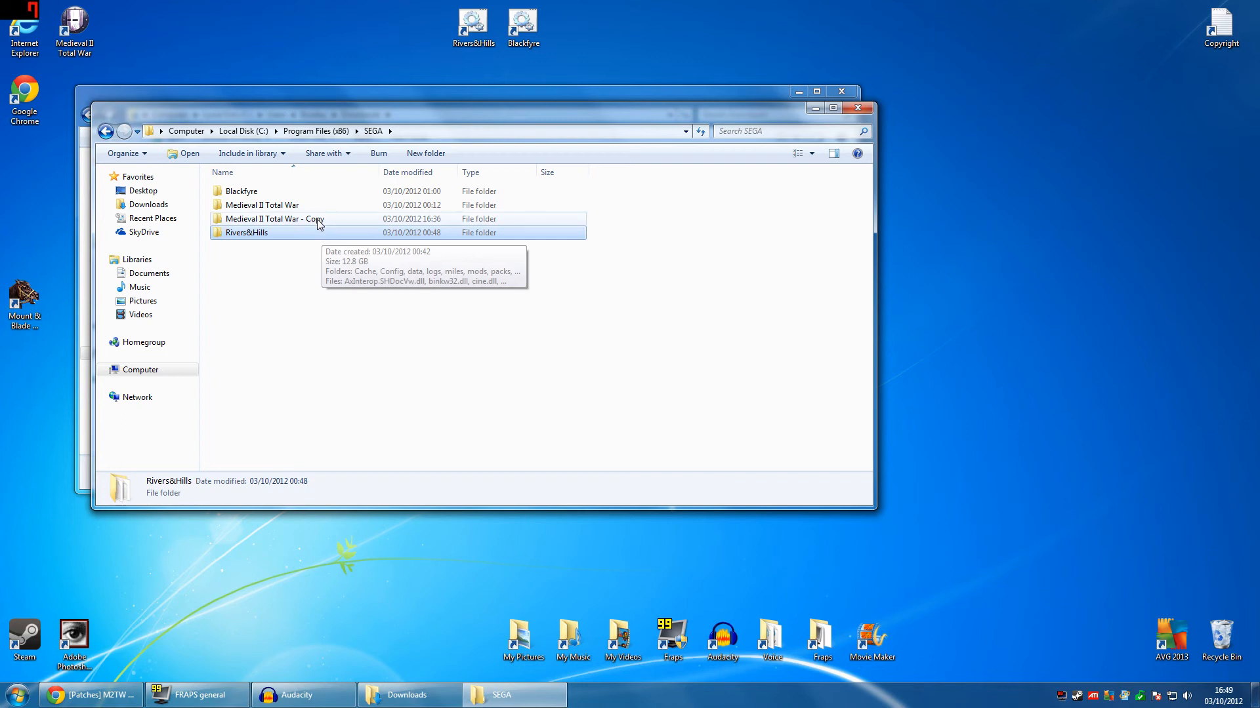
pyautogui.click(274, 219)
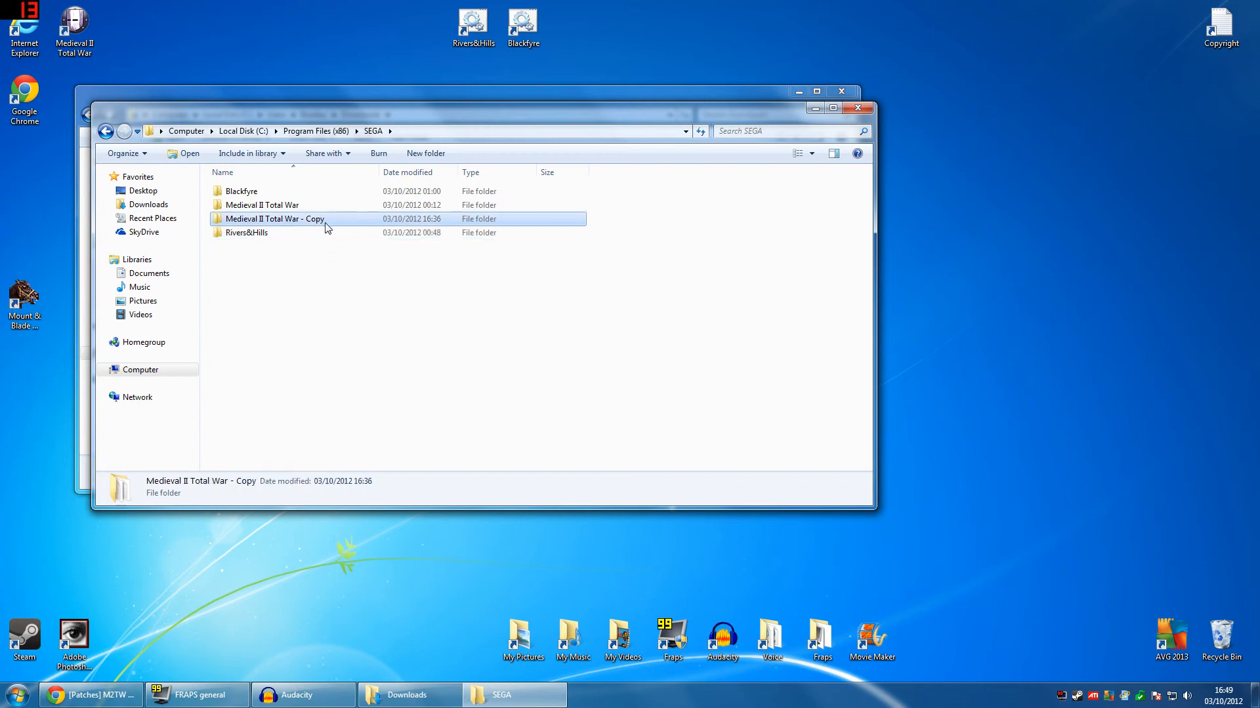
pyautogui.moveTo(318, 219)
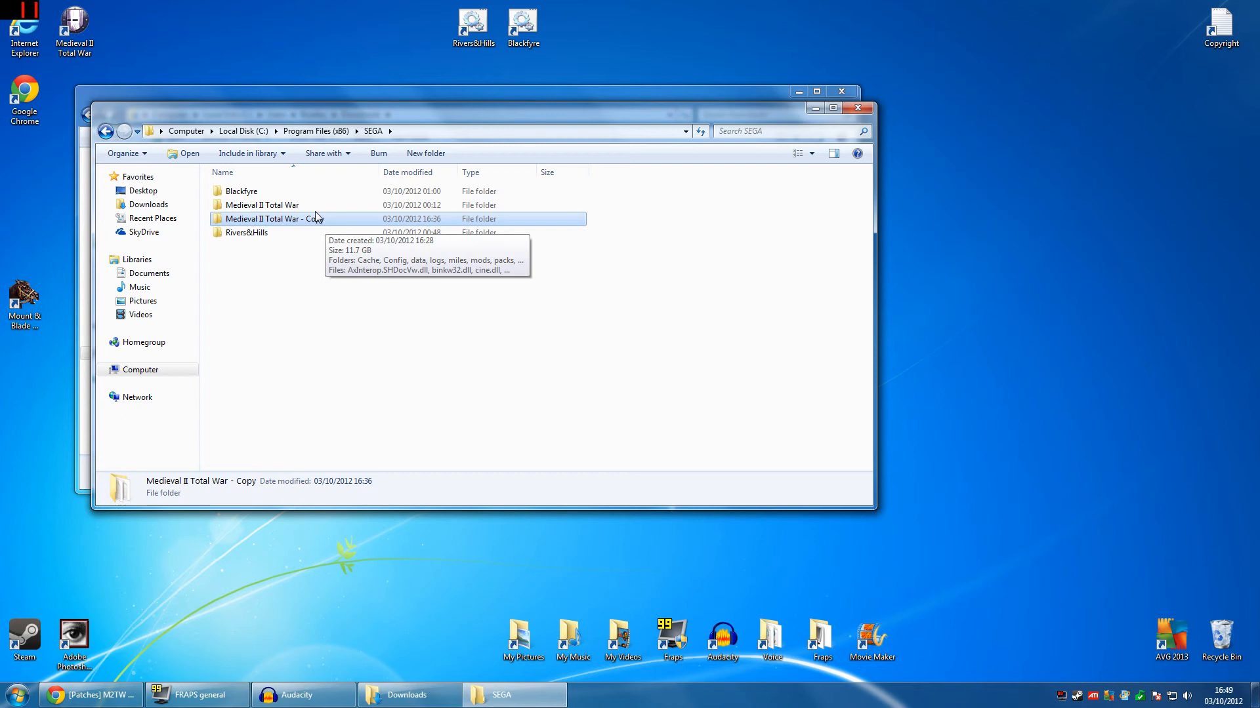
pyautogui.click(261, 204)
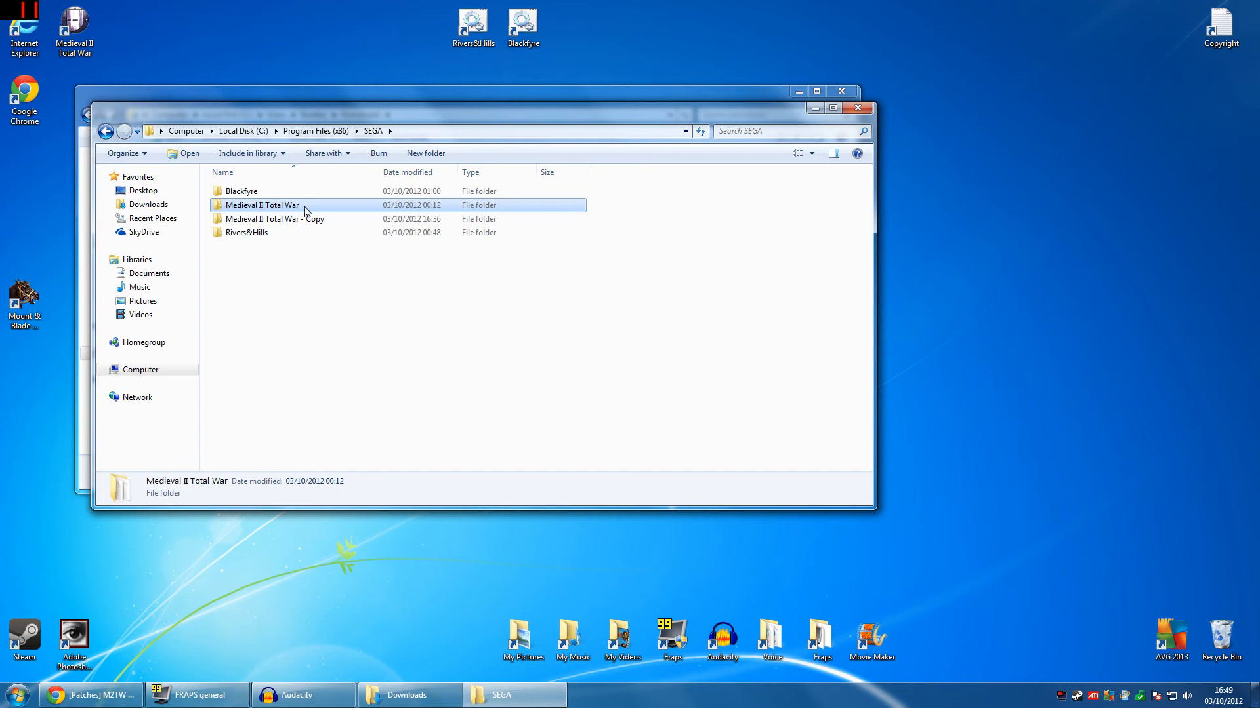
# Check the original and copied game folders' context menus, then open Medieval II Total War - Copy.
pyautogui.rightClick(263, 204)
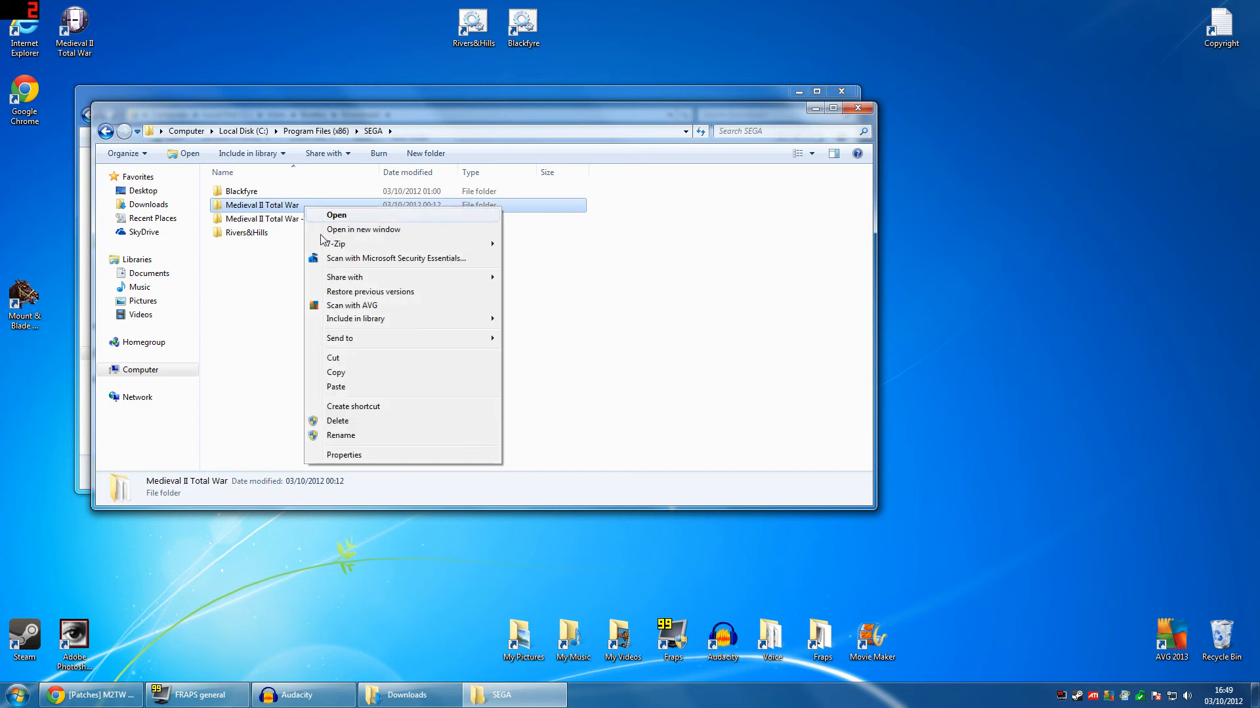
pyautogui.moveTo(623, 357)
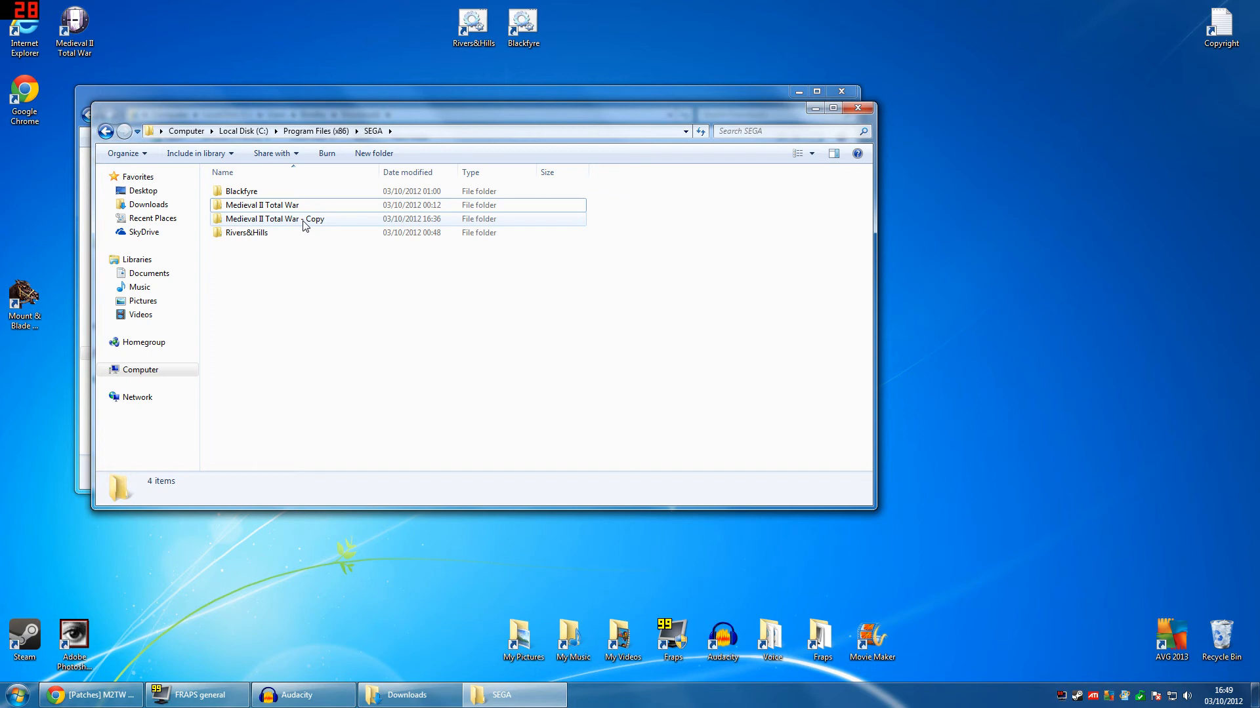
pyautogui.click(273, 219)
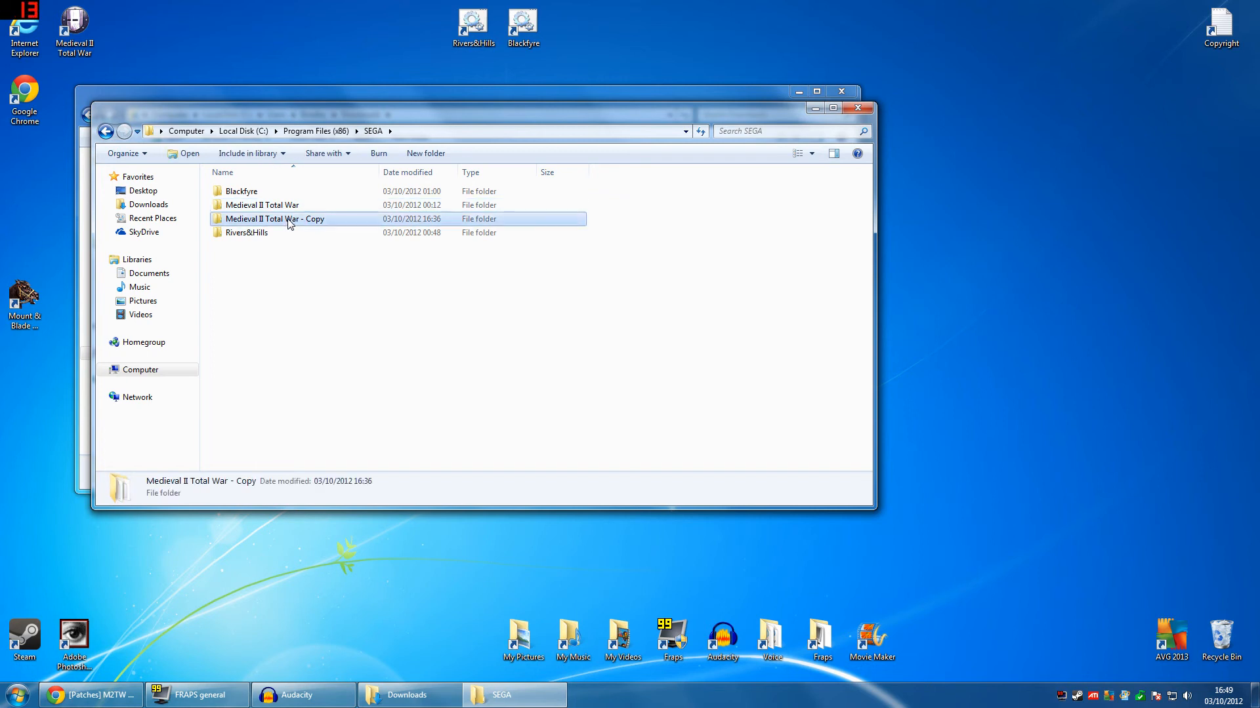
pyautogui.rightClick(275, 218)
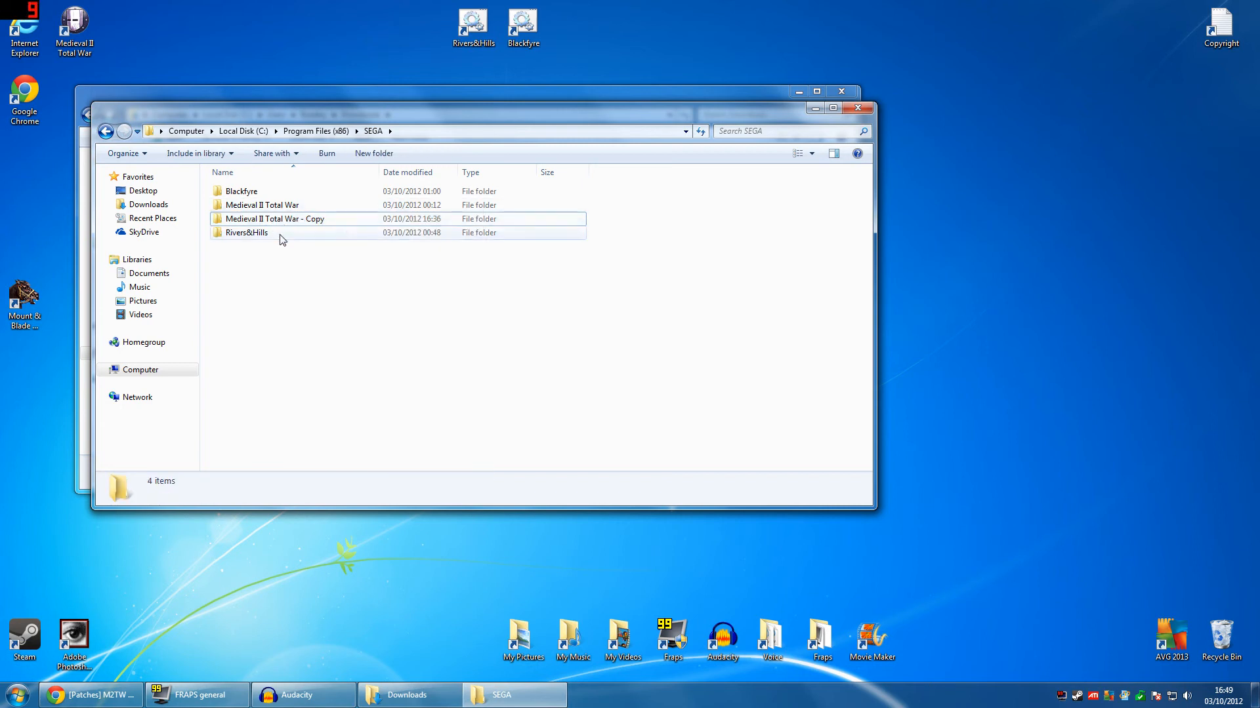
pyautogui.click(246, 232)
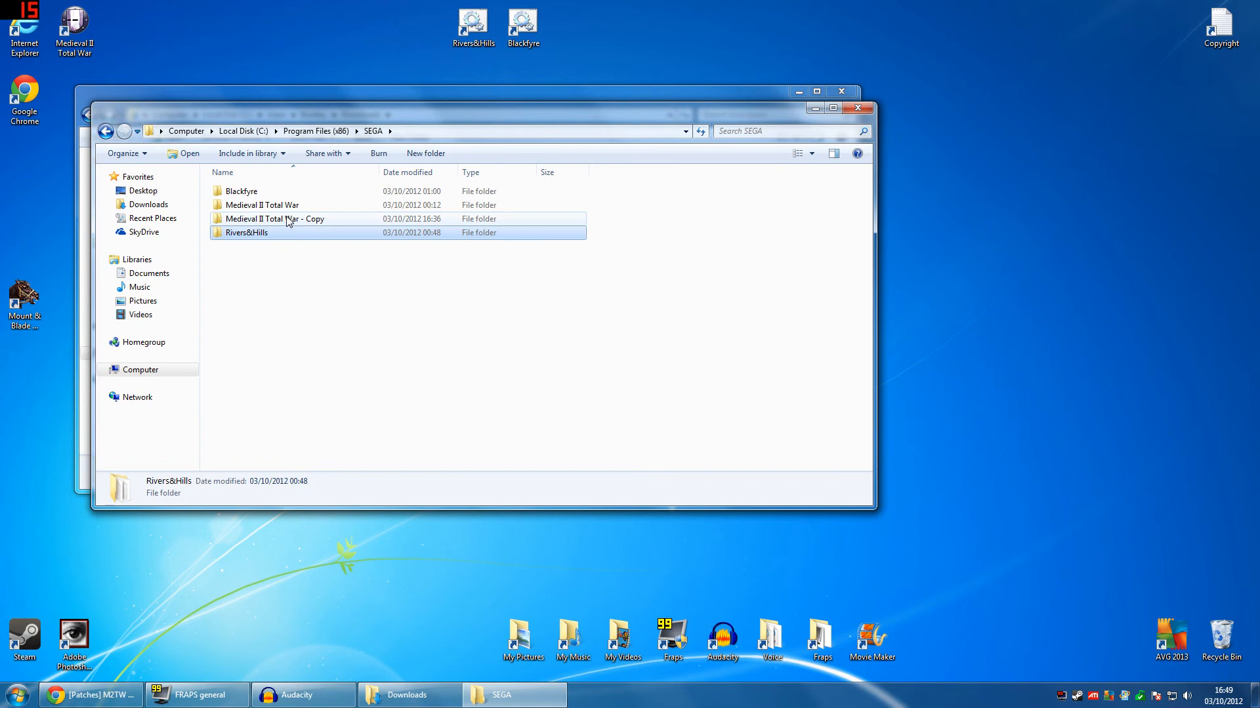
pyautogui.doubleClick(275, 218)
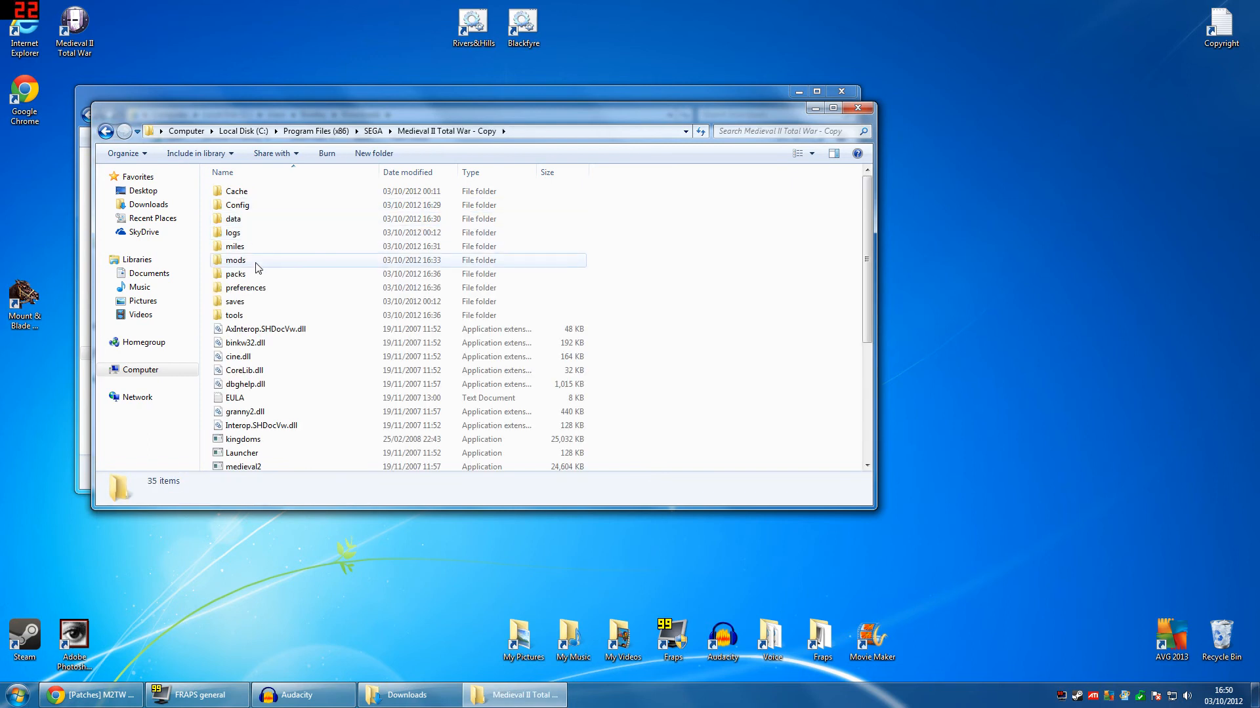
# Open the copy's mods folder and drag KingofRiverandHills into it from Downloads.
pyautogui.doubleClick(236, 260)
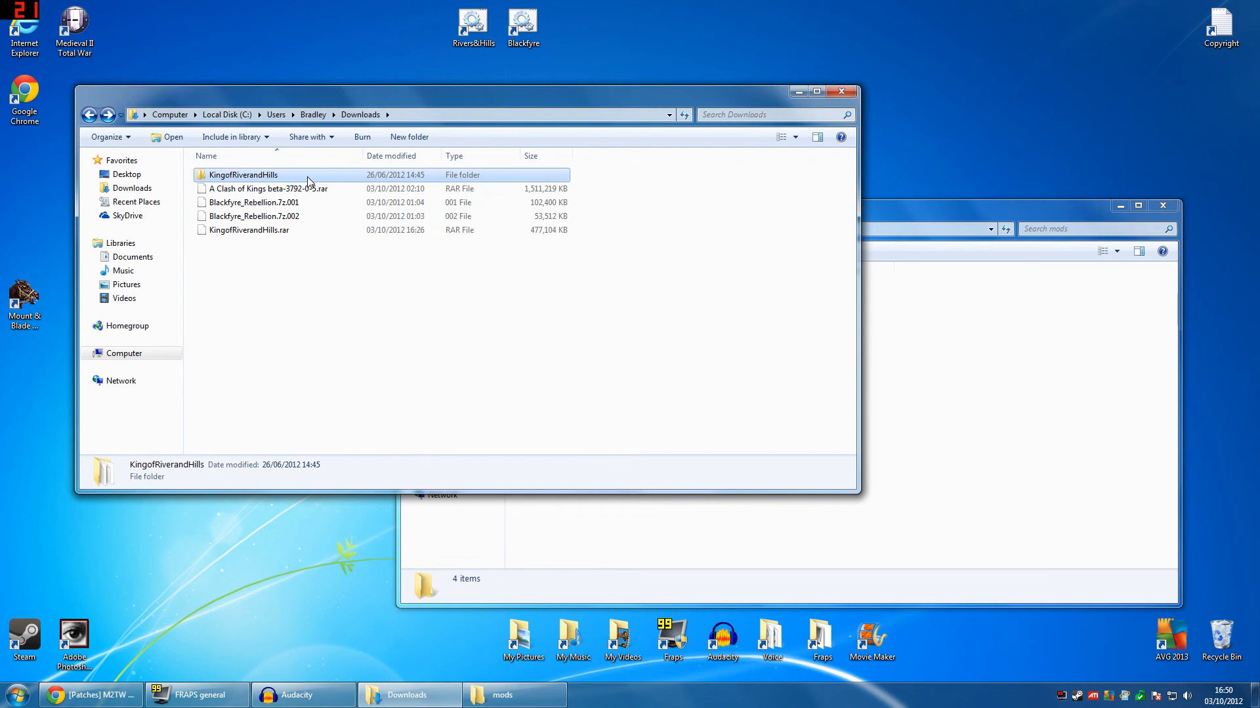
pyautogui.moveTo(283, 175)
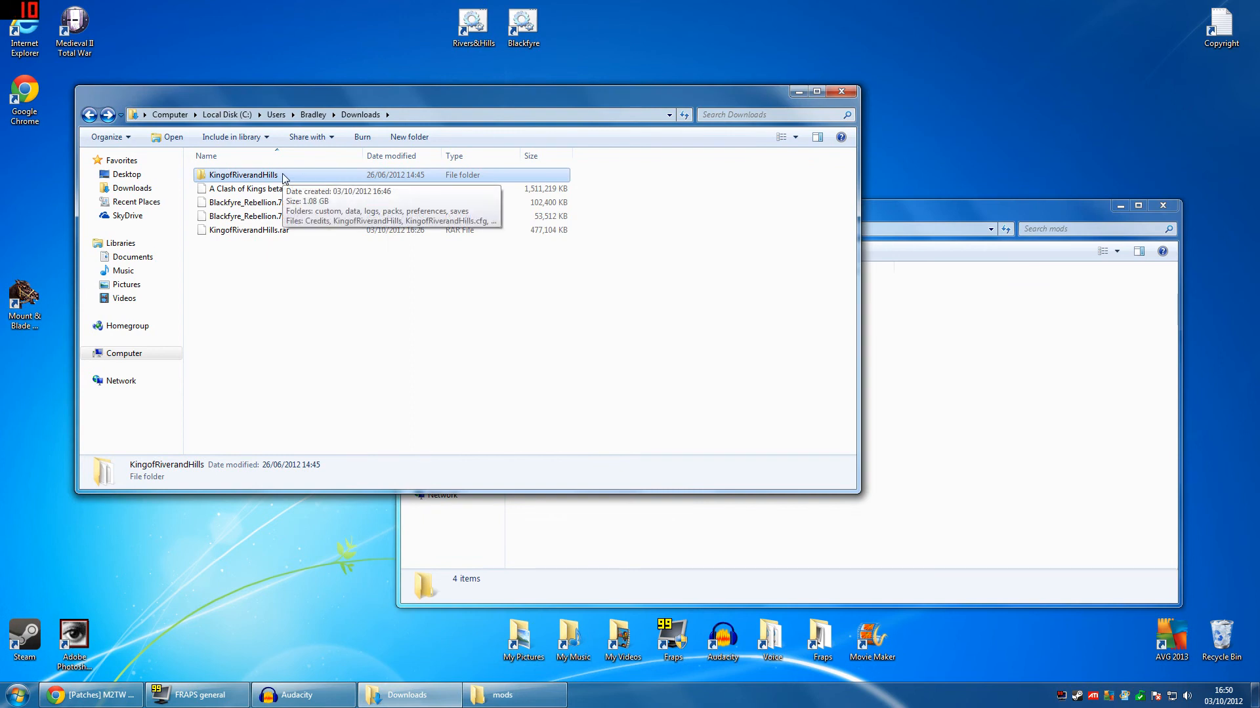
pyautogui.moveTo(907, 394)
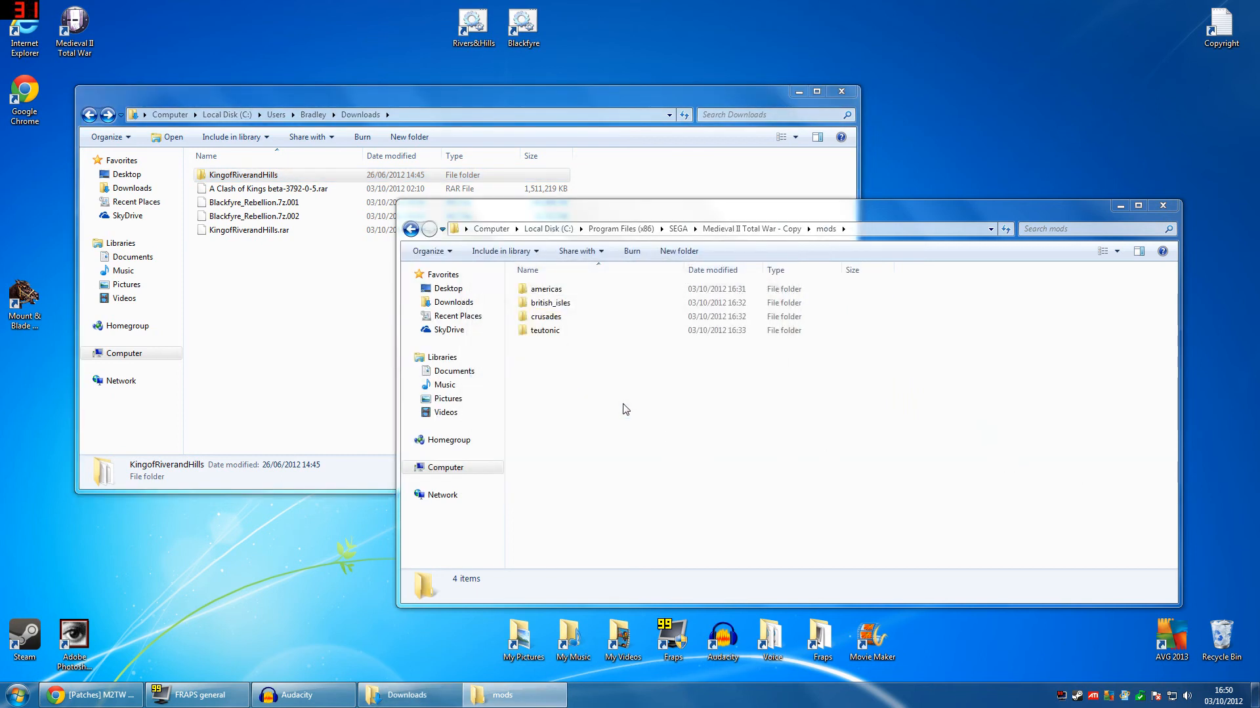
pyautogui.moveTo(242, 174); pyautogui.dragTo(594, 362)
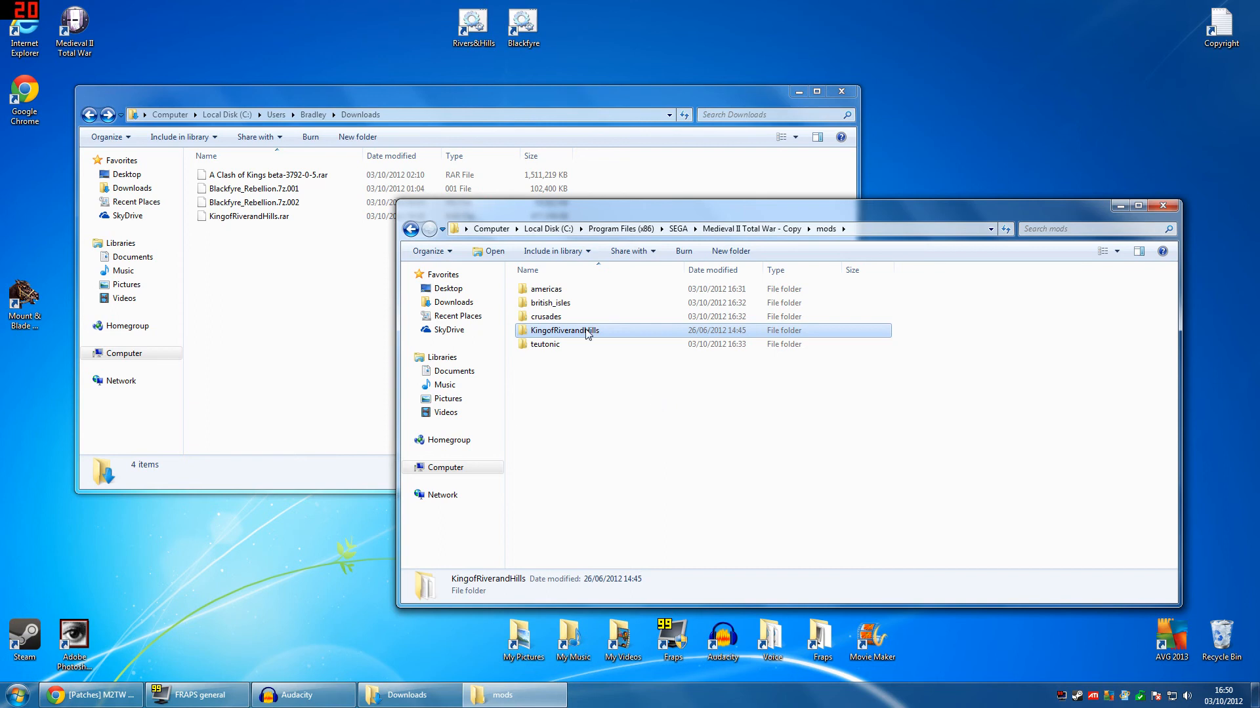
pyautogui.moveTo(565, 329)
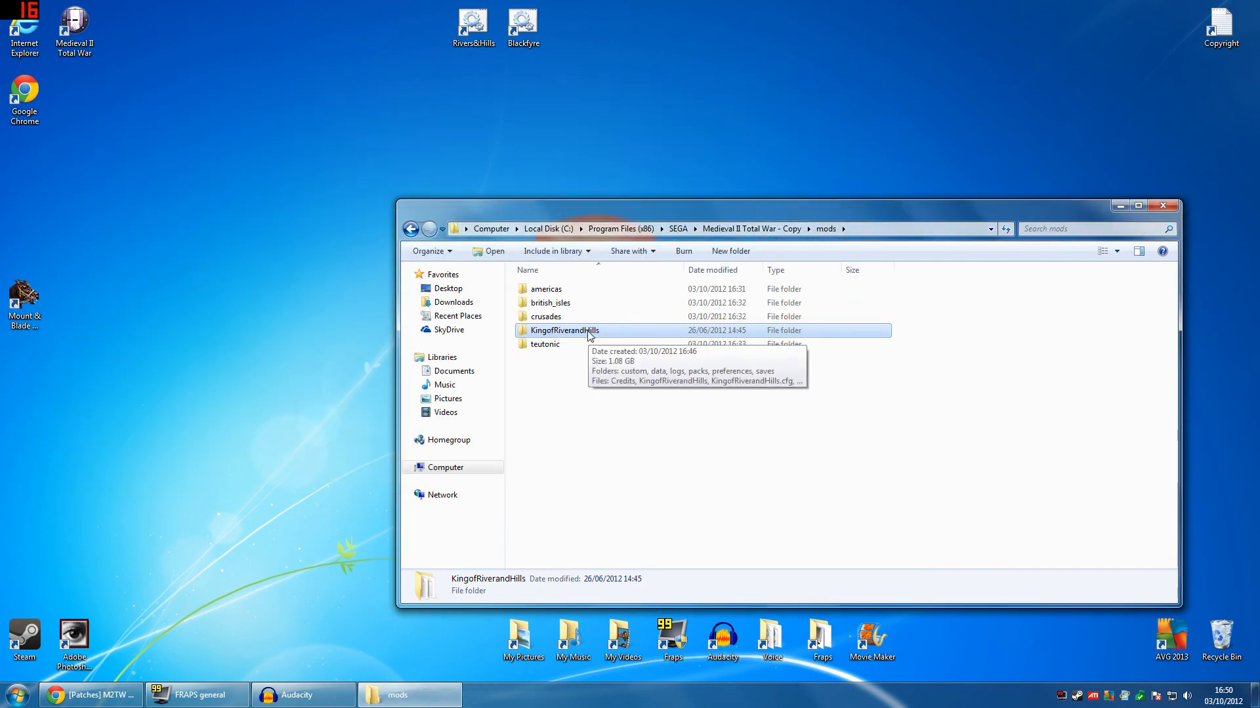
# Send the KingofRiverandHills batch file to the desktop as a shortcut, then close the folder.
pyautogui.doubleClick(564, 330)
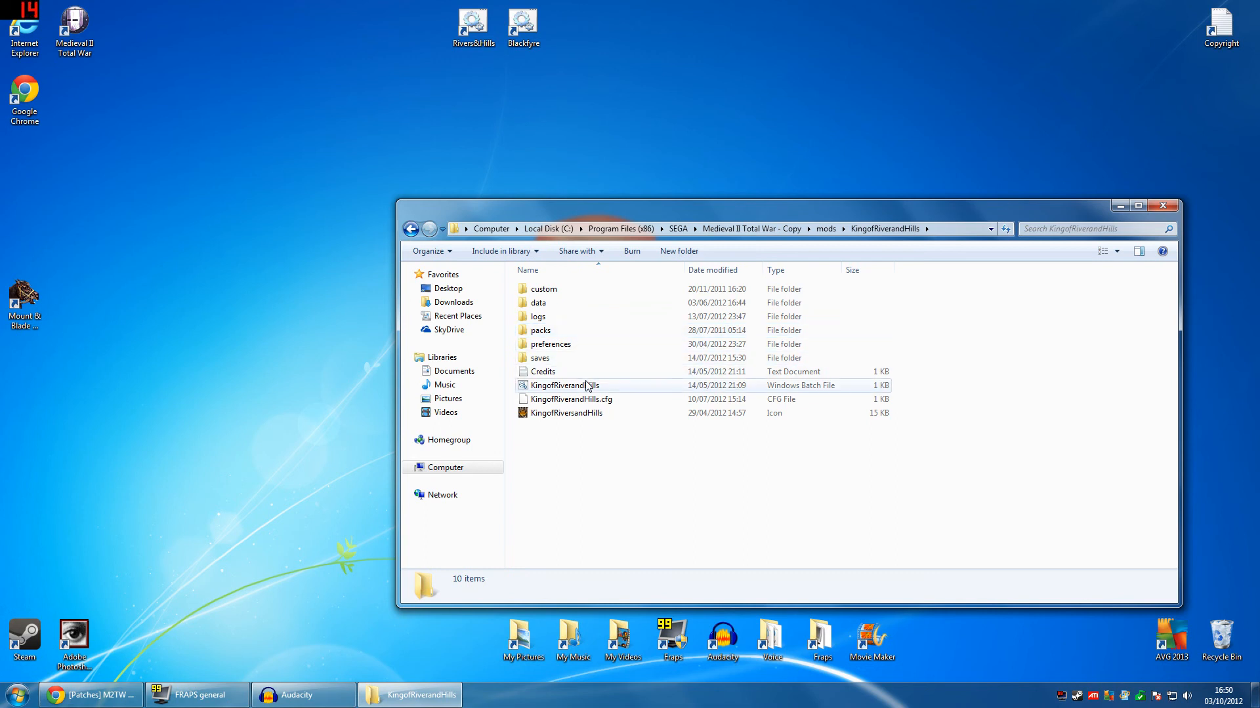
pyautogui.click(565, 385)
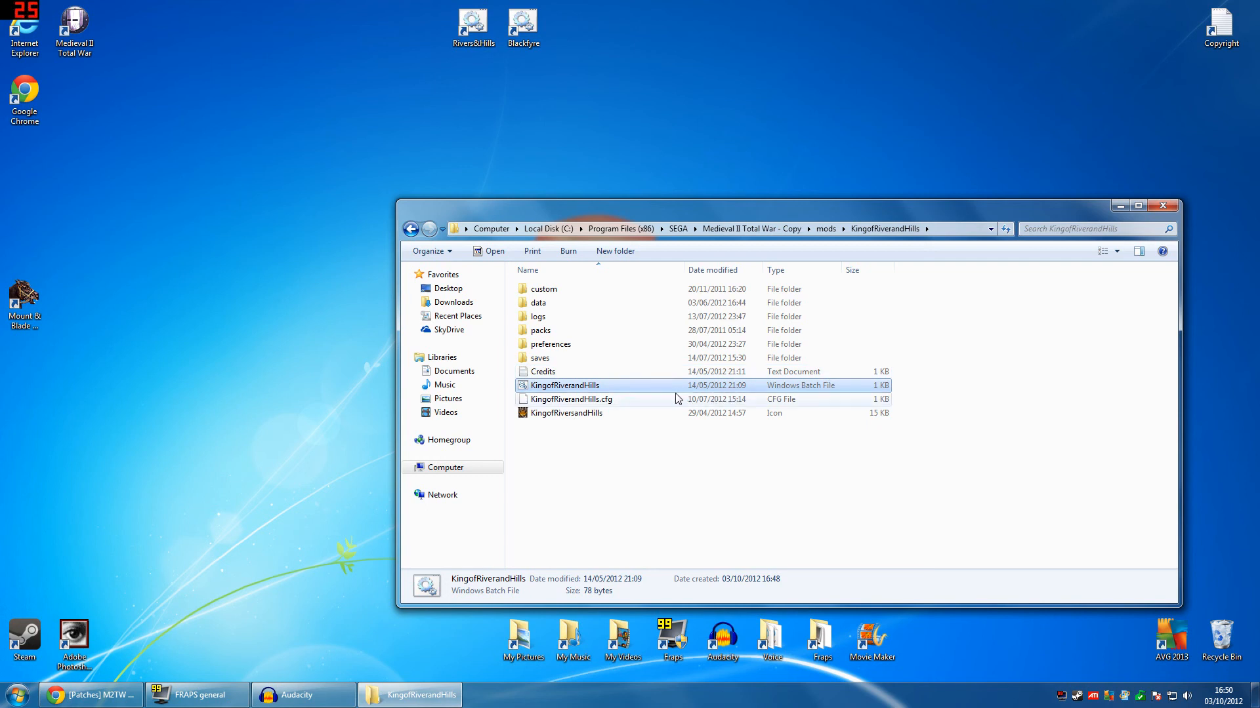
pyautogui.moveTo(619, 397)
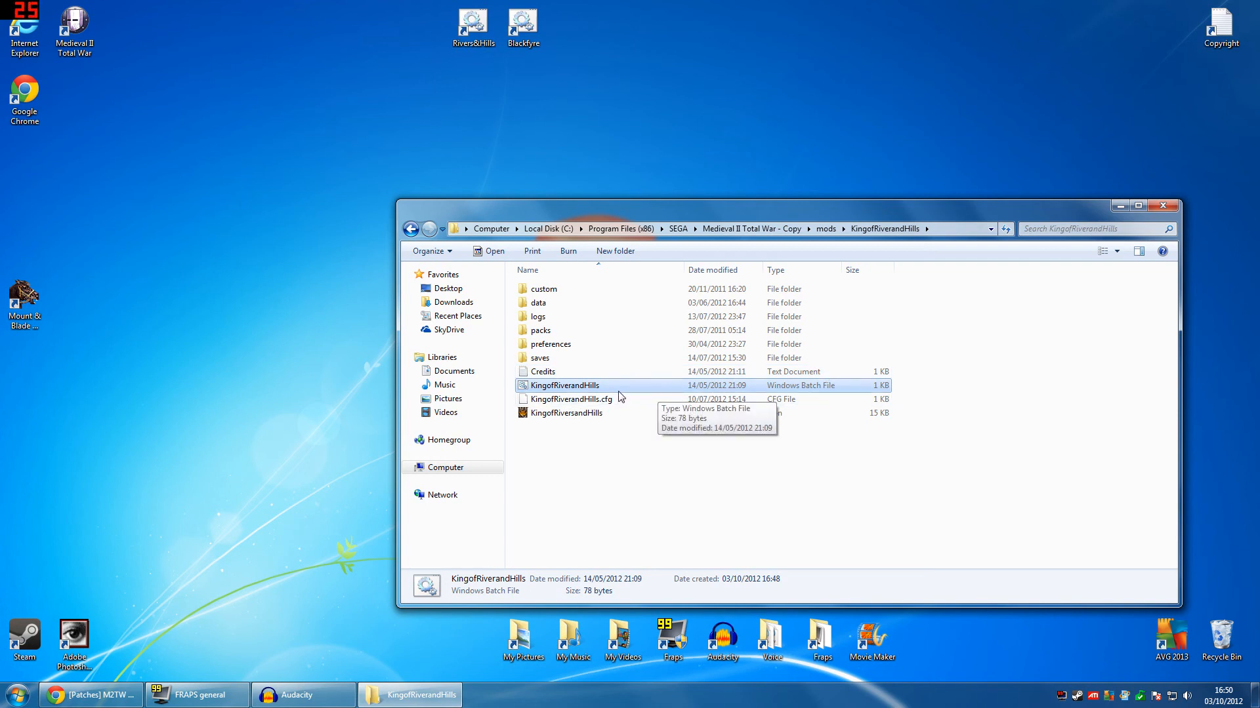
pyautogui.click(565, 413)
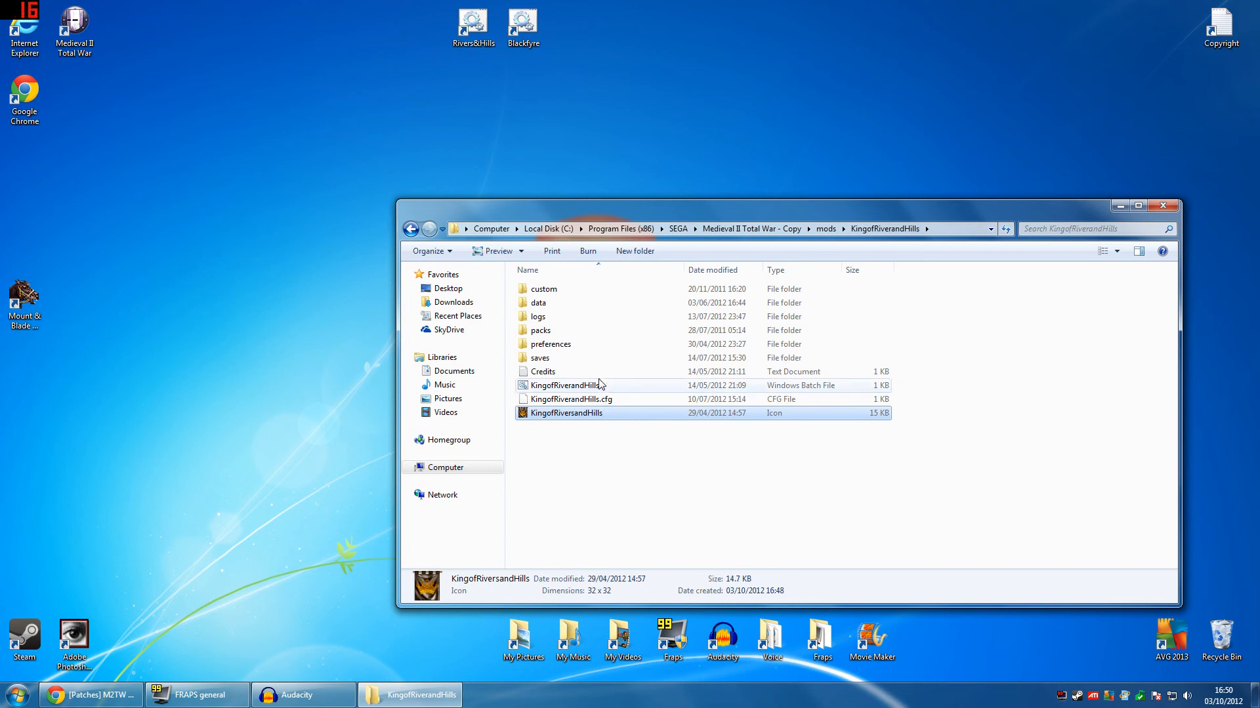
pyautogui.click(565, 385)
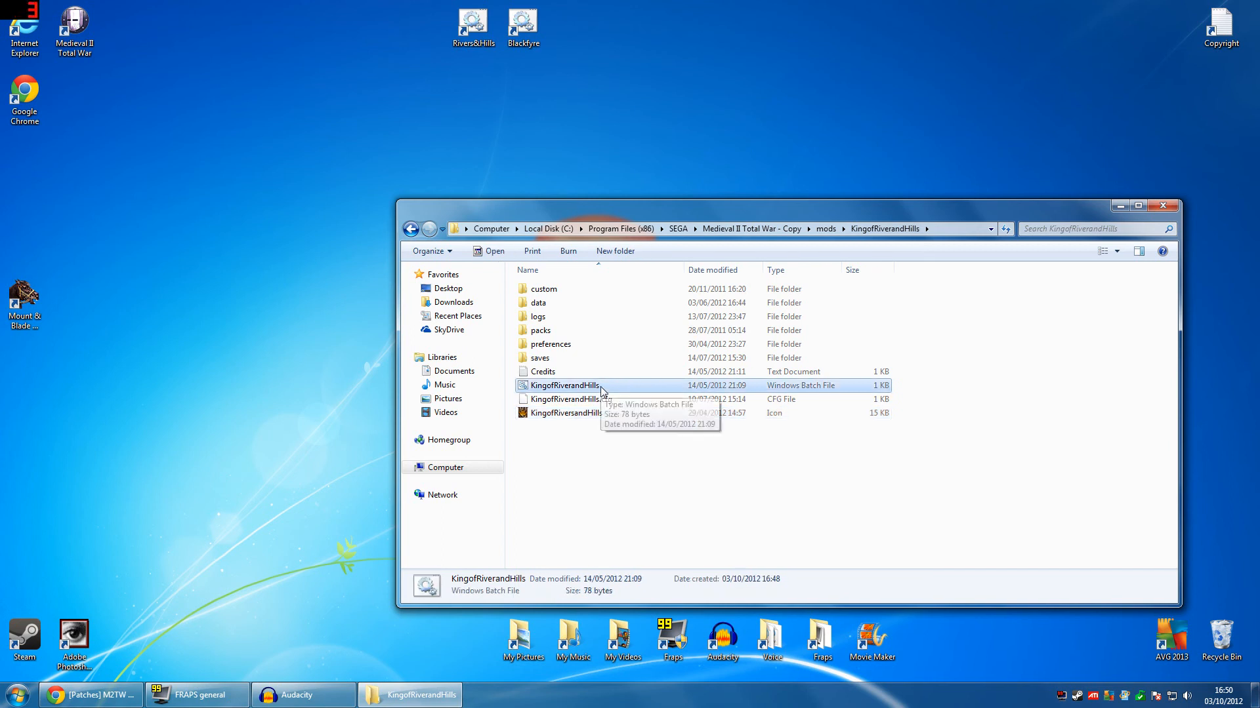
pyautogui.rightClick(564, 386)
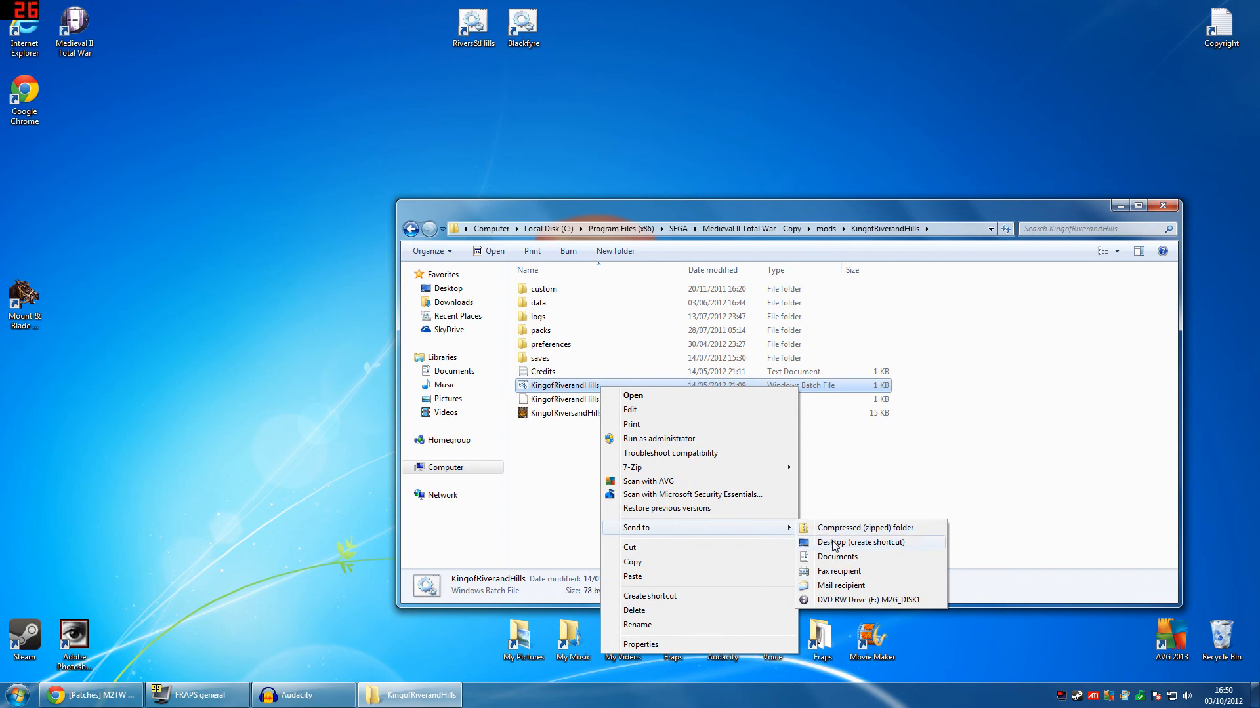
pyautogui.click(860, 542)
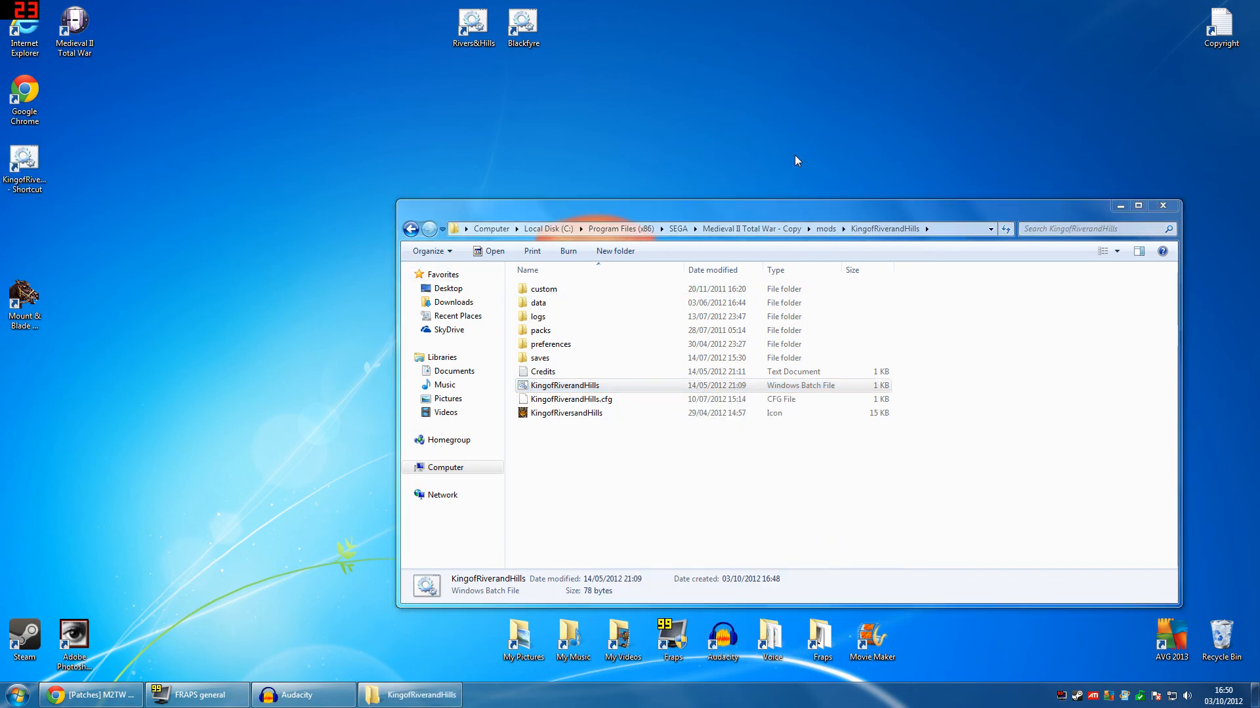
pyautogui.click(1163, 205)
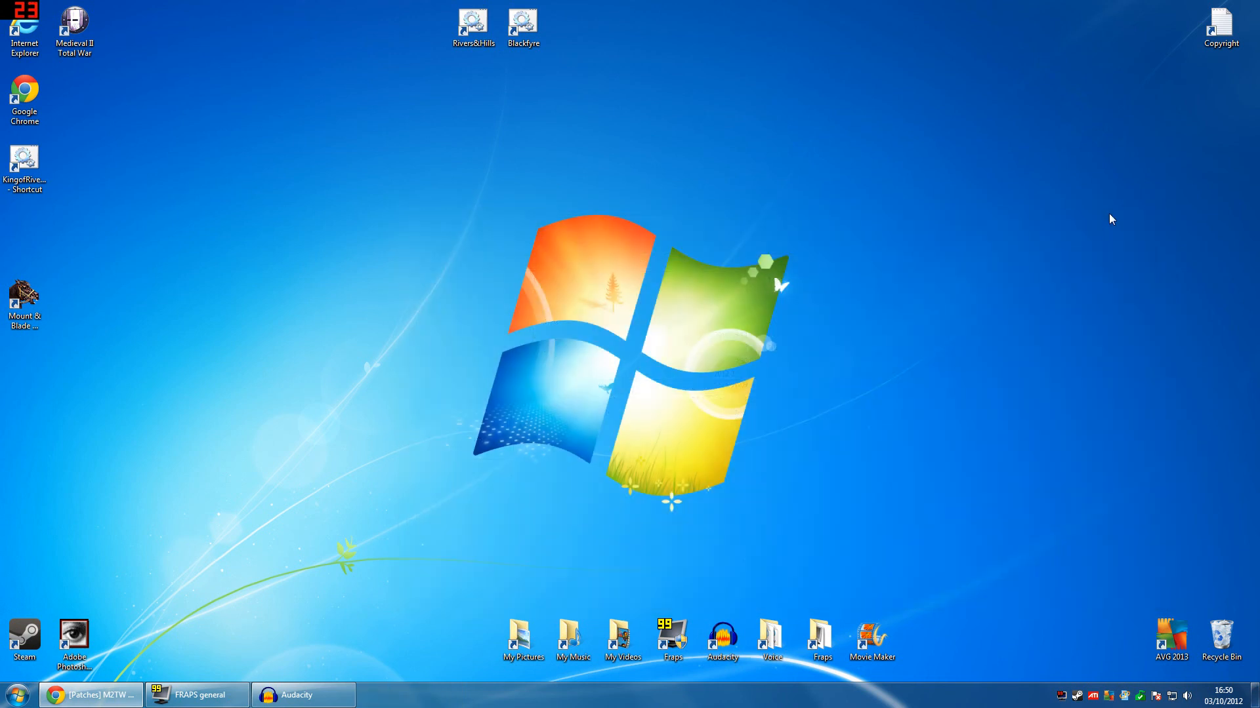
pyautogui.click(24, 165)
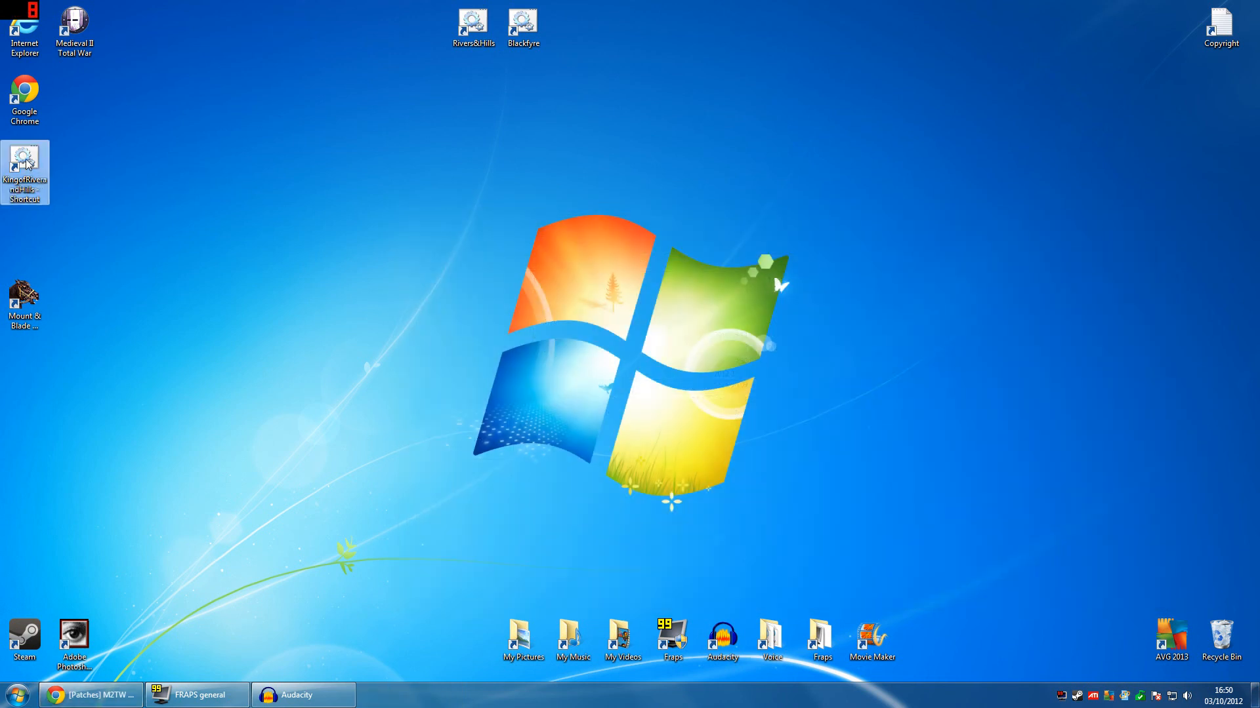
pyautogui.moveTo(25, 160)
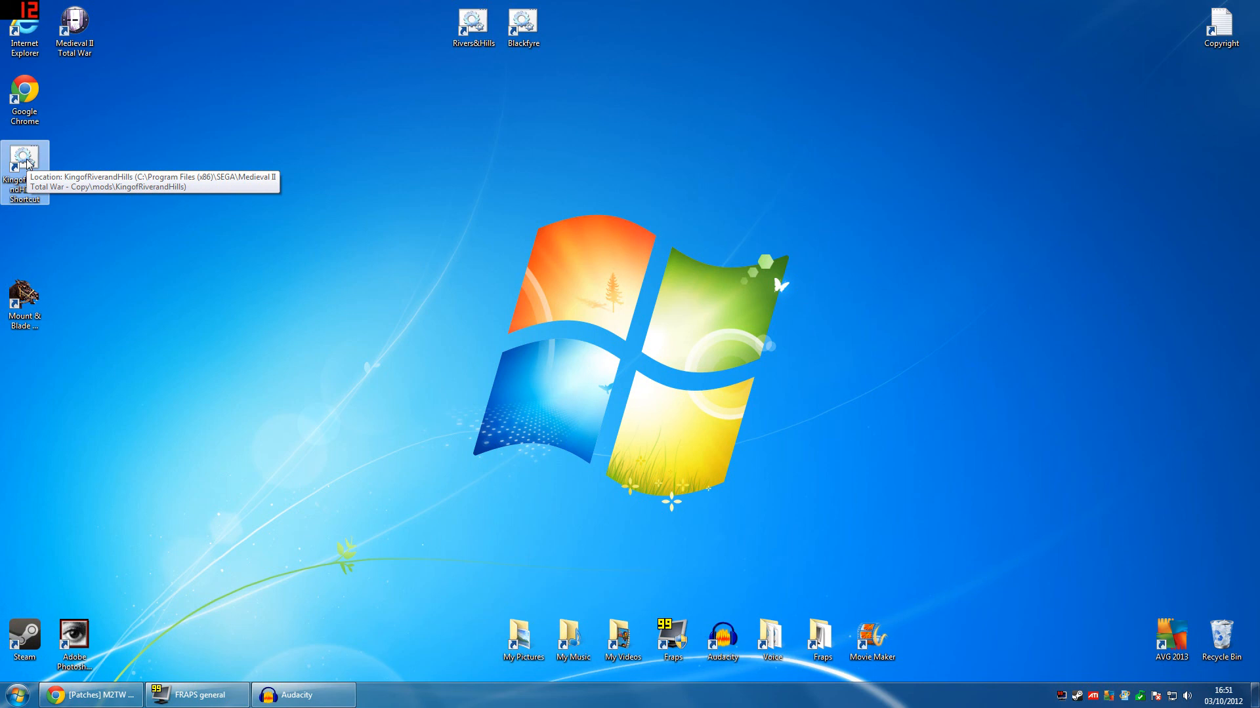
pyautogui.moveTo(318, 156)
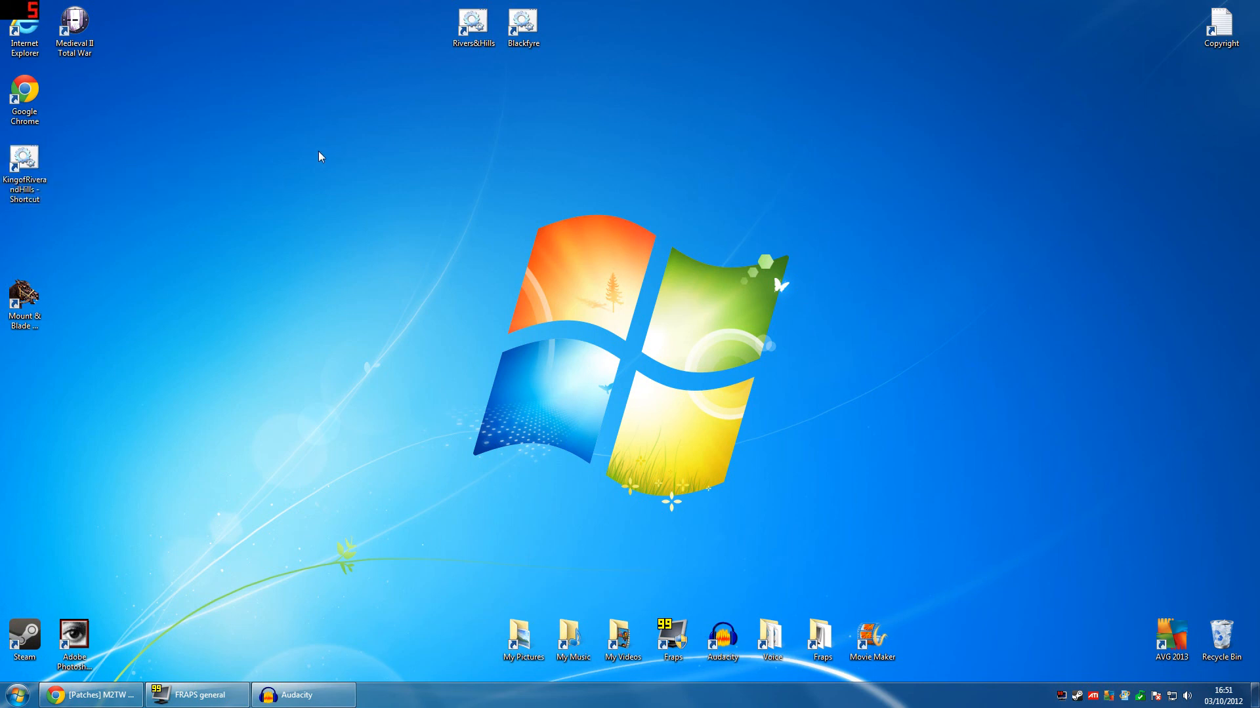
pyautogui.moveTo(282, 111)
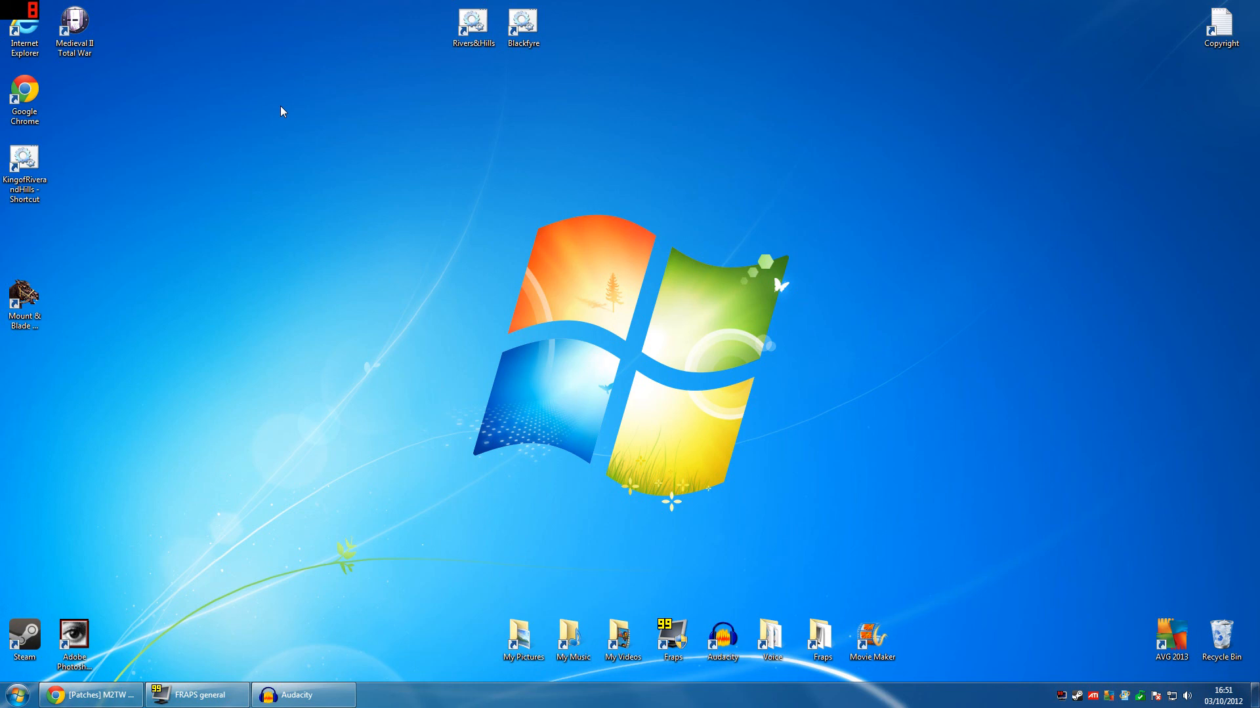